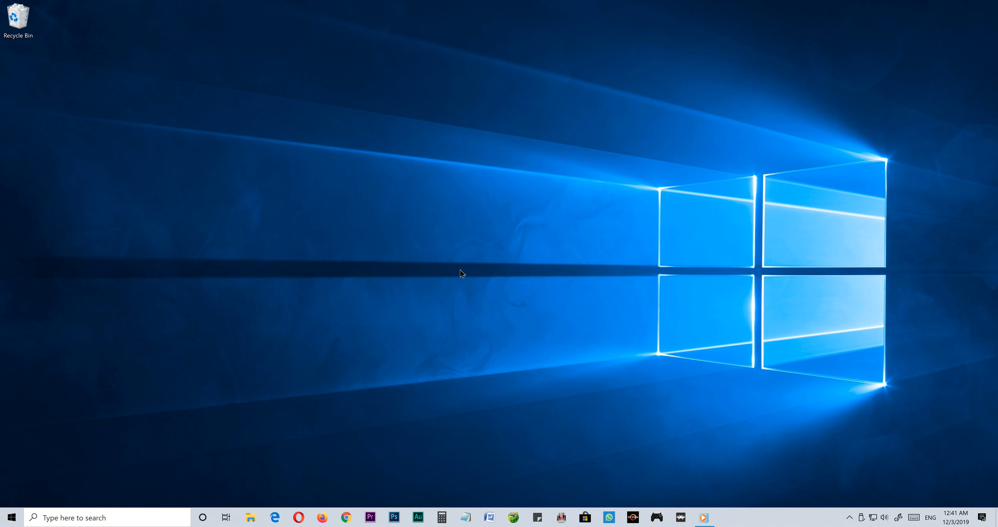
Turn on Storage Sense in Settings > System > Storage so temporary files clear automatically
click(728, 516)
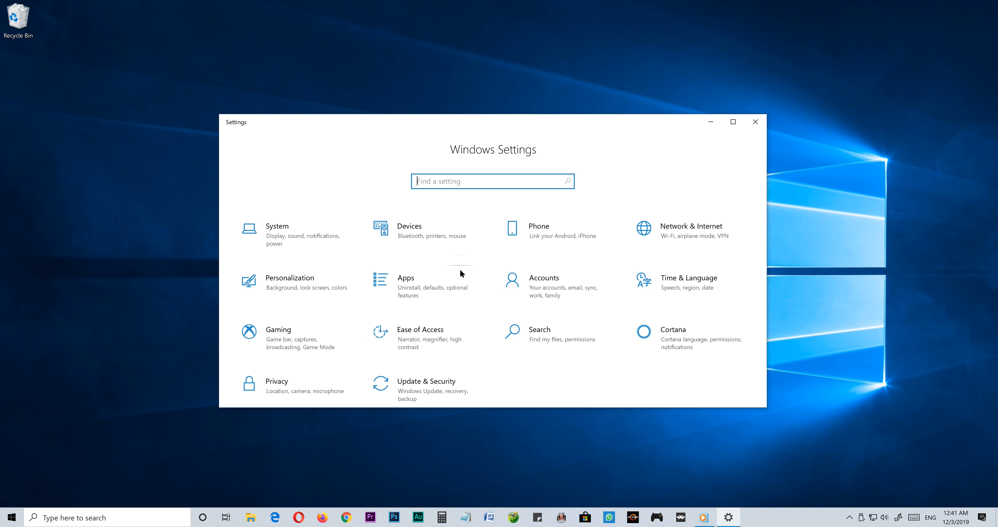
click(733, 122)
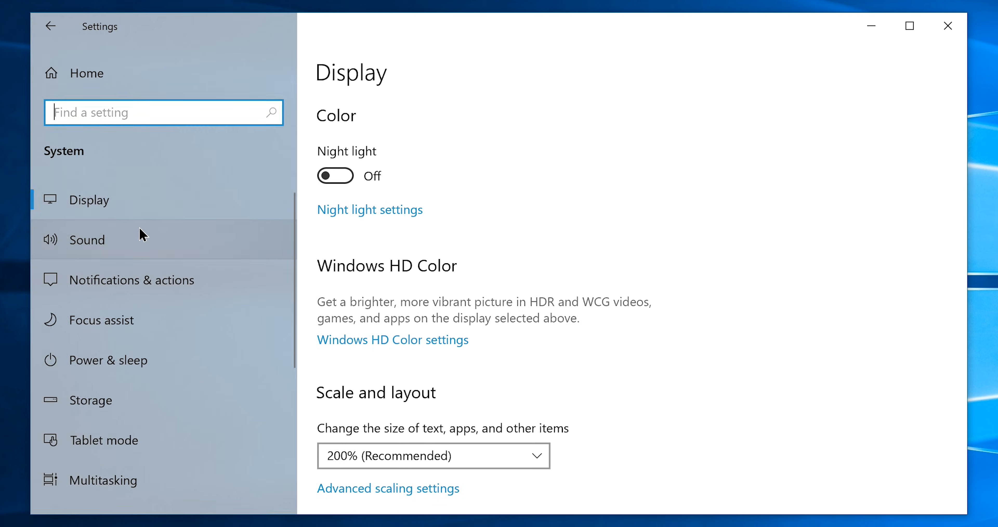
click(90, 400)
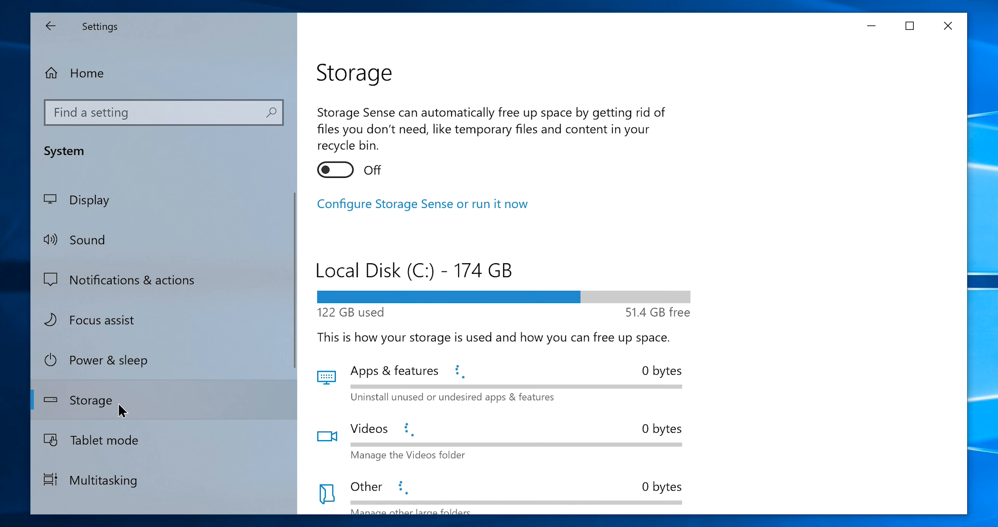
click(335, 169)
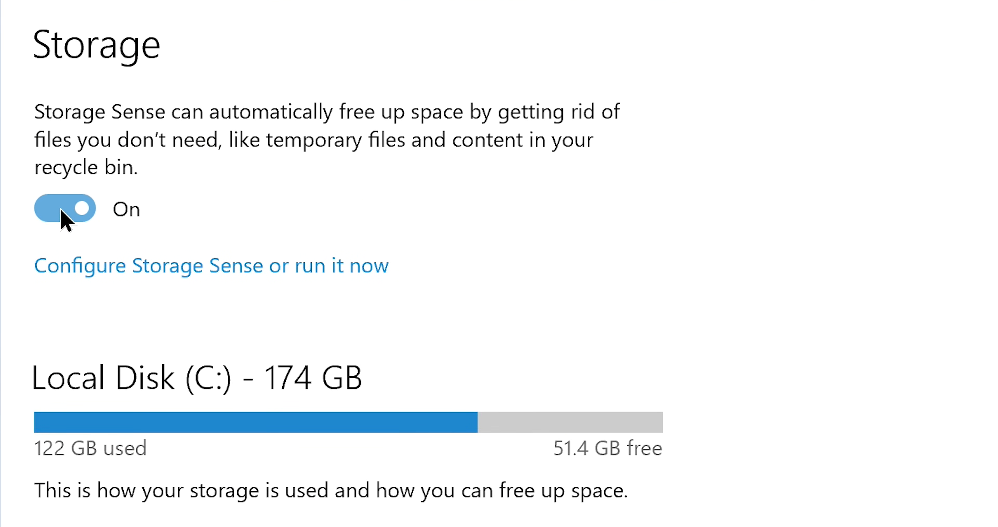
scroll(down, 3)
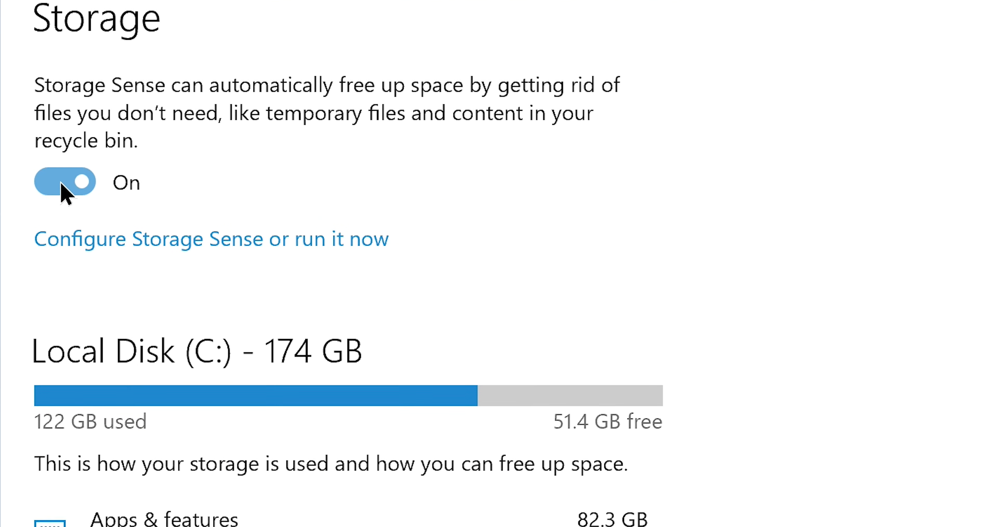
scroll(down, 3)
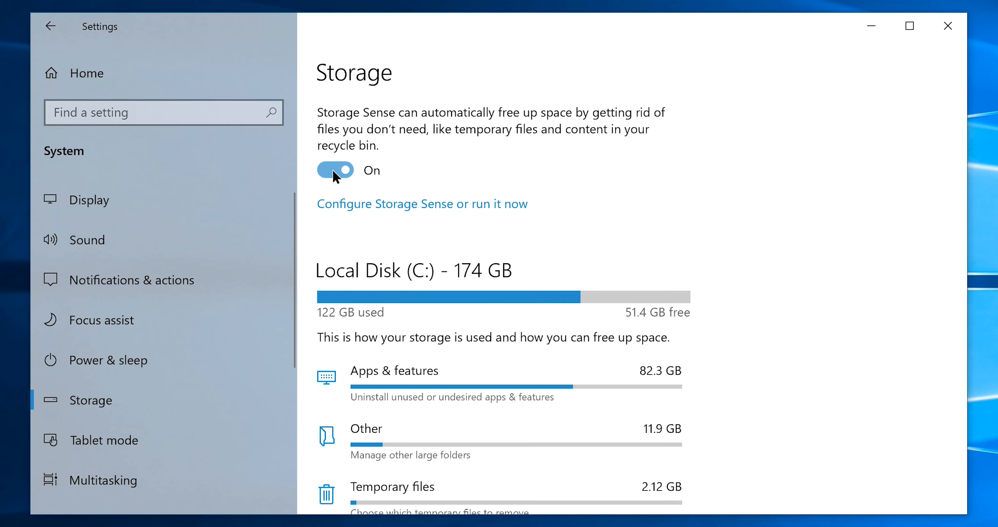
click(947, 26)
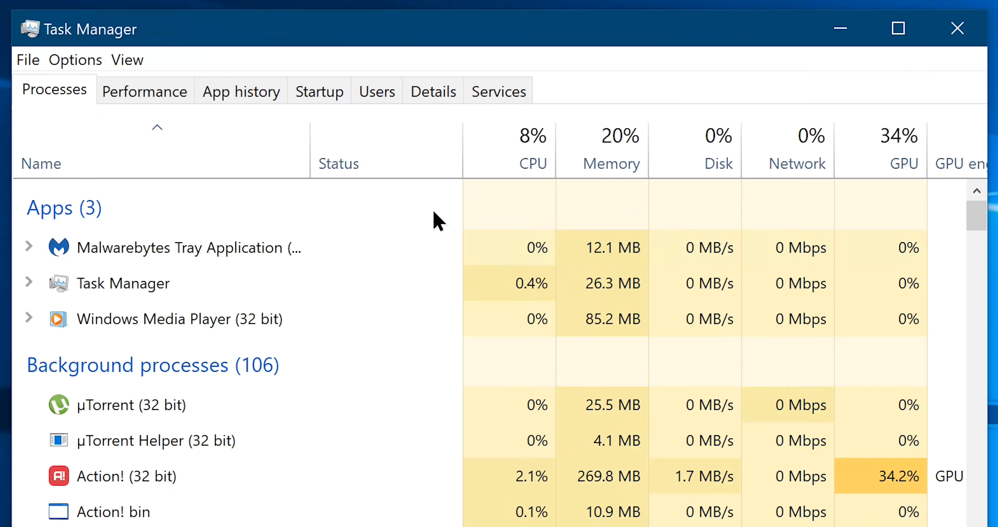
mouse_move(319, 91)
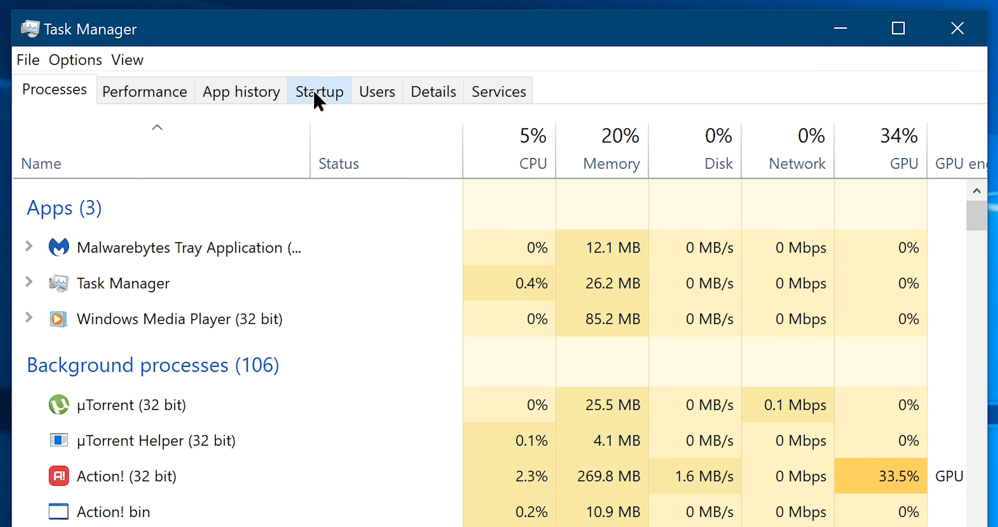
View the programs that launch at startup from Task Manager
click(956, 28)
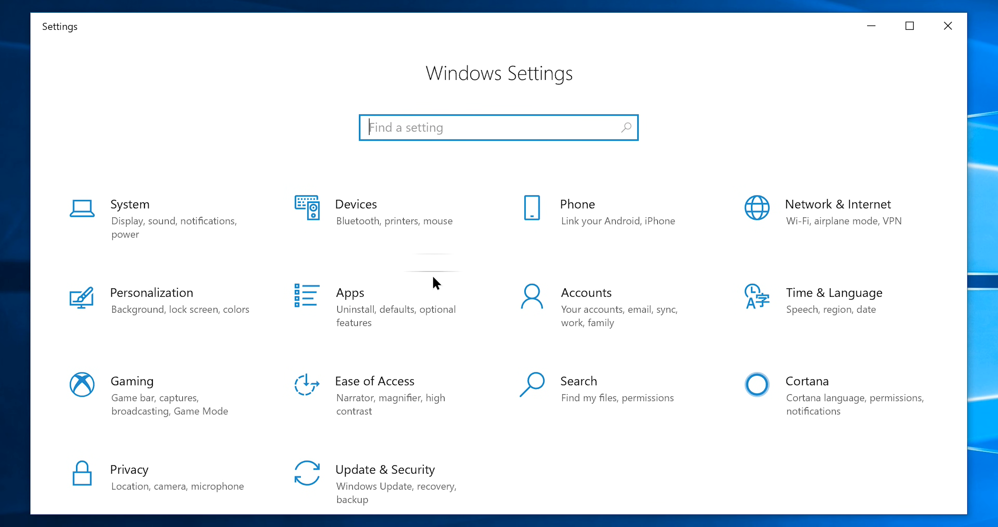
Show the Settings > Apps > Startup list and review the startup apps' impact ratings
click(50, 485)
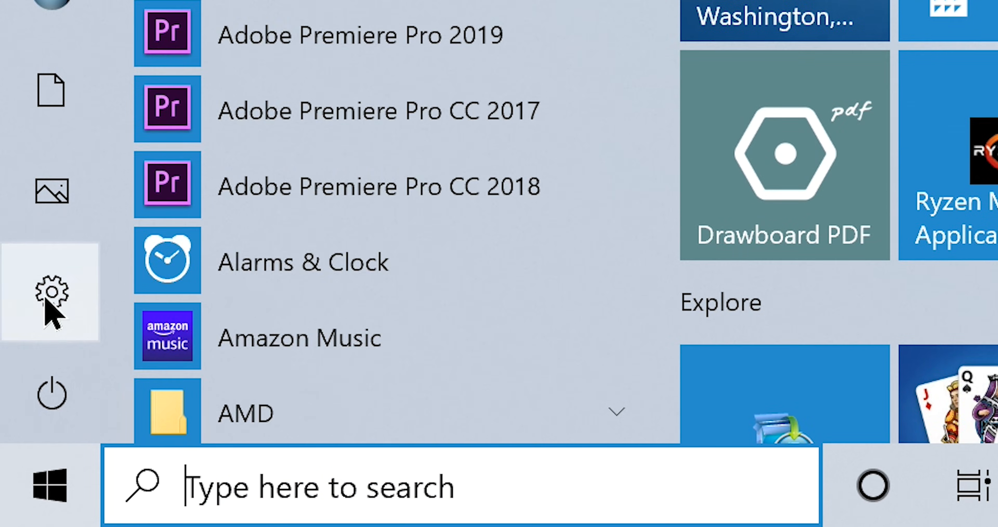
click(51, 295)
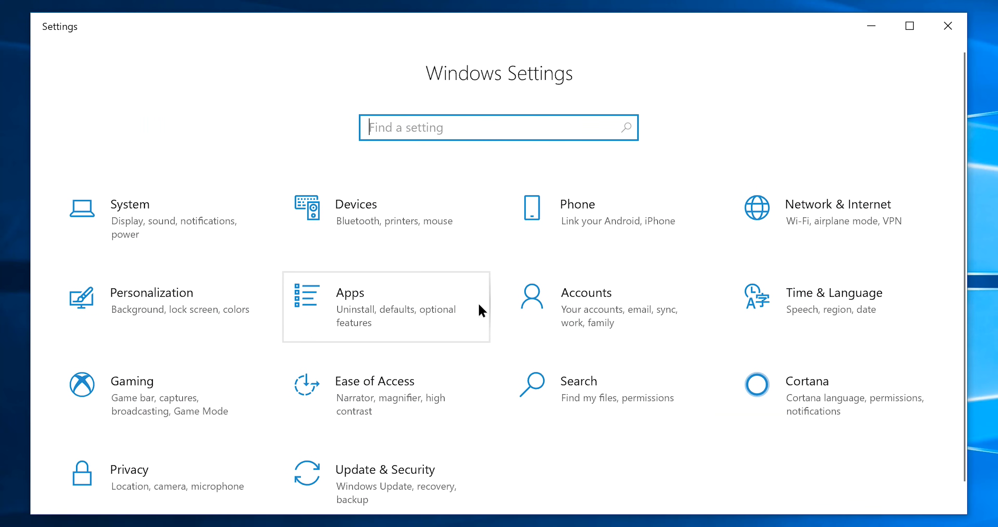
click(349, 292)
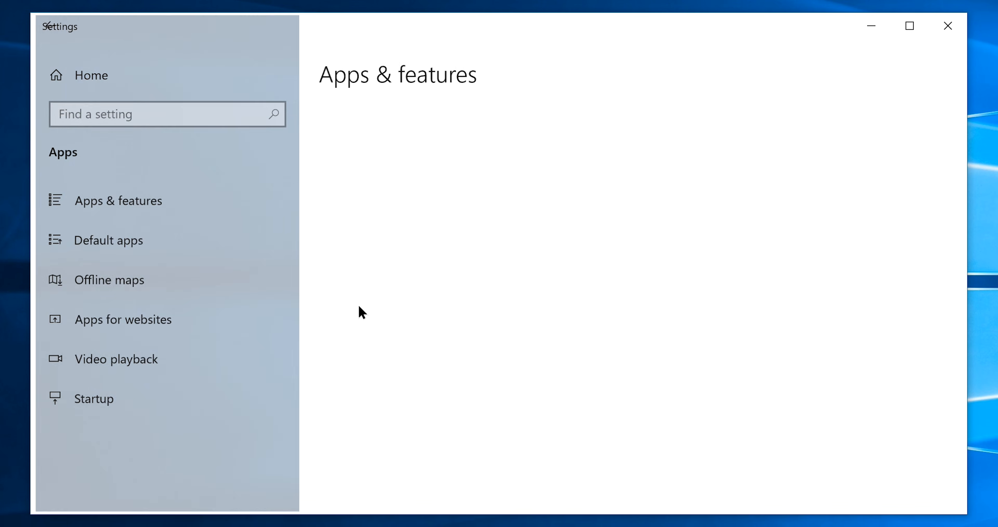
click(88, 400)
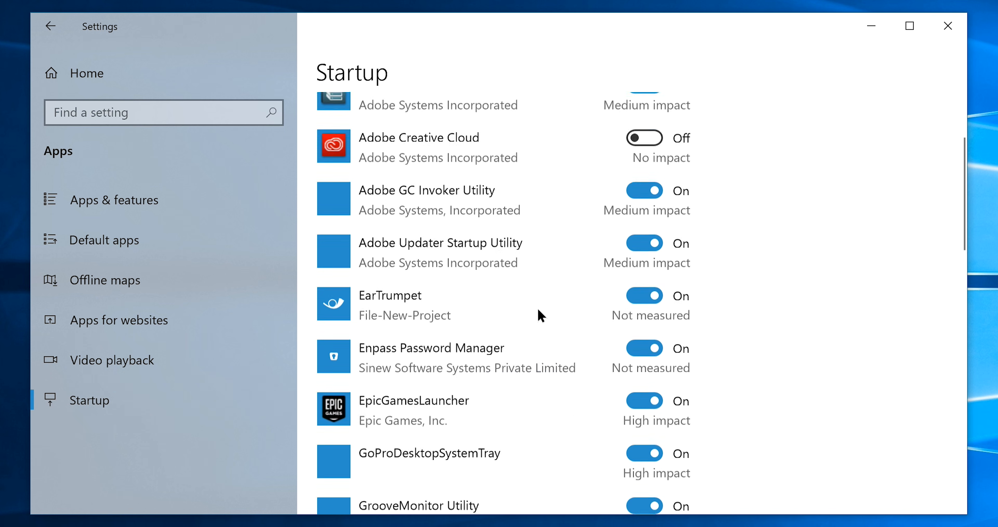
scroll(down, 3)
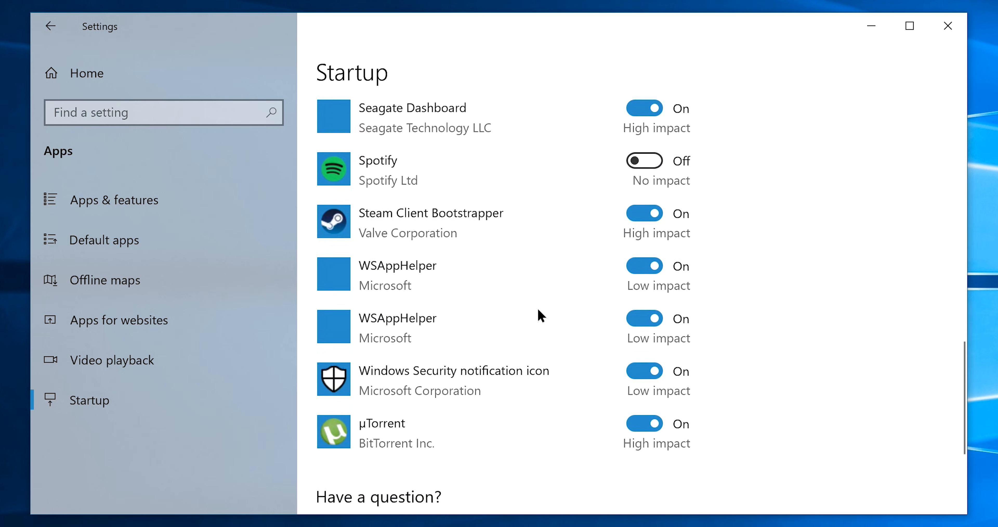
scroll(up, 3)
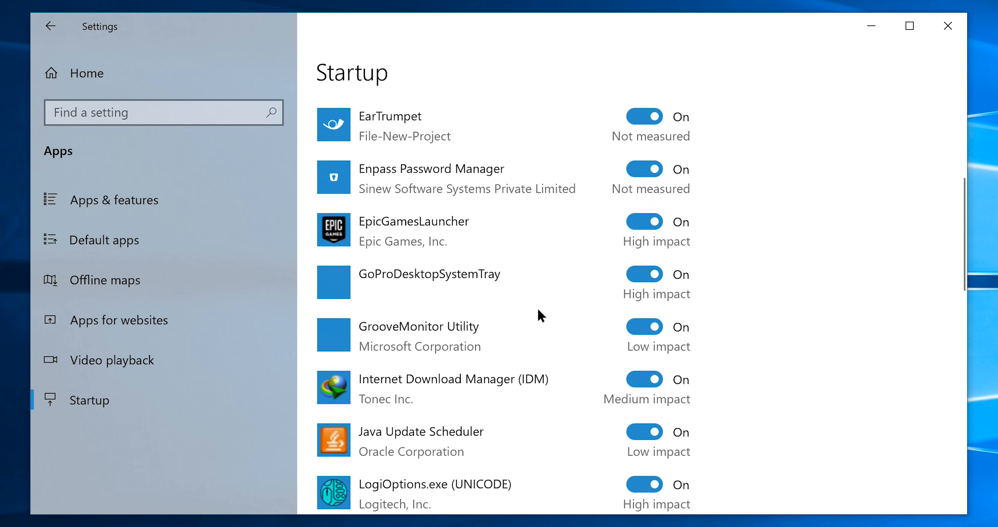
scroll(up, 3)
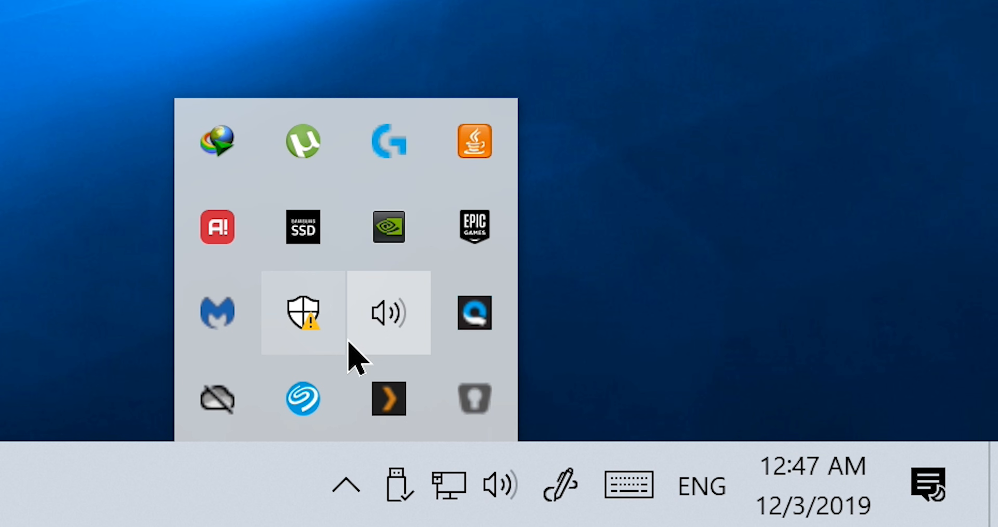
click(346, 485)
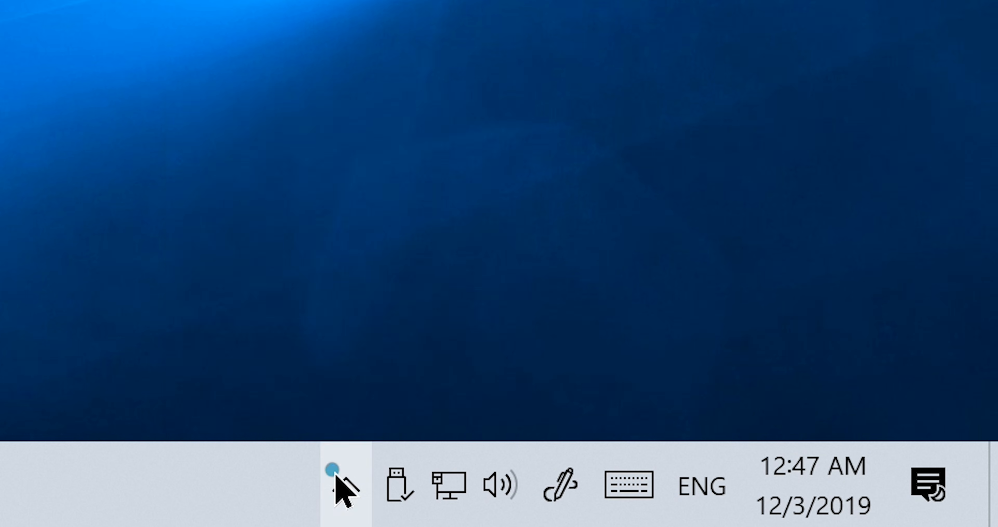
click(334, 486)
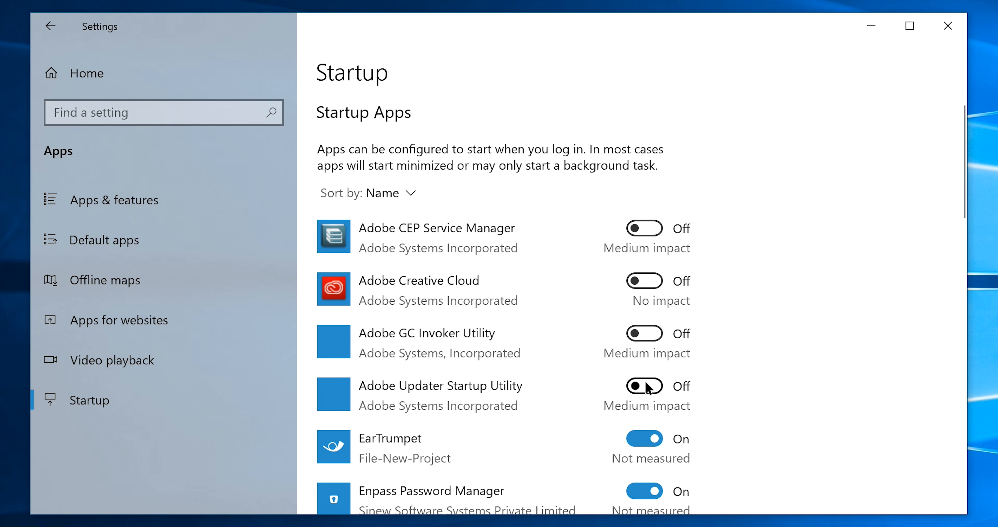
Switch off LogiOptions and the remaining unneeded startup apps, then close Settings
scroll(down, 3)
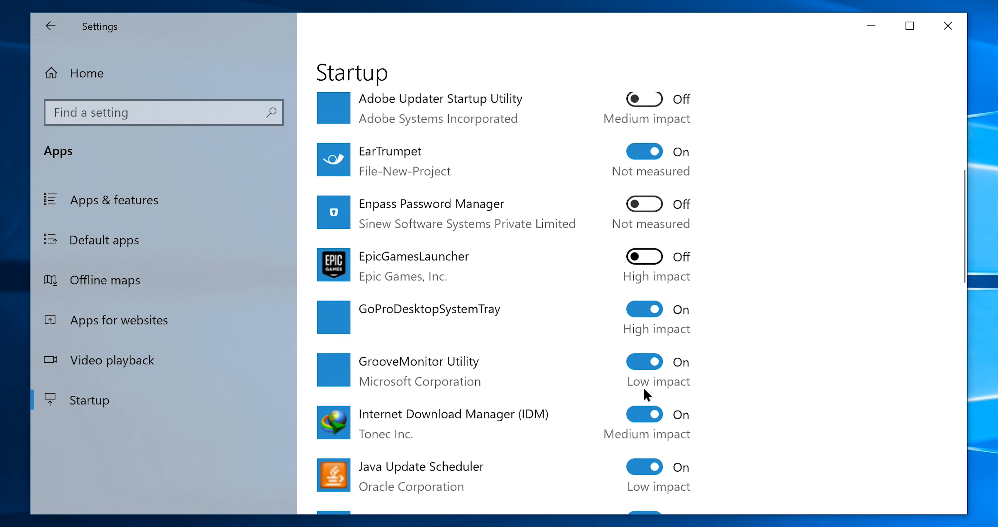
scroll(down, 3)
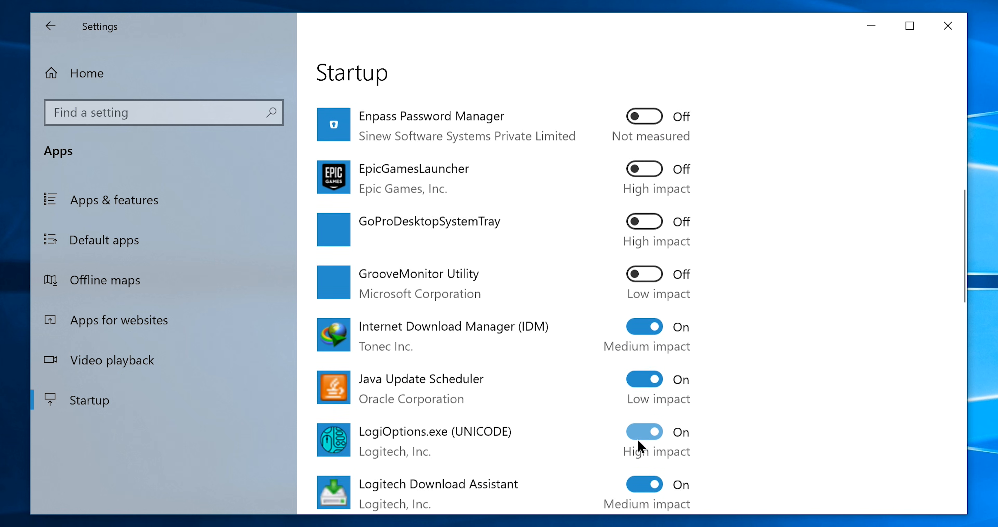
click(948, 26)
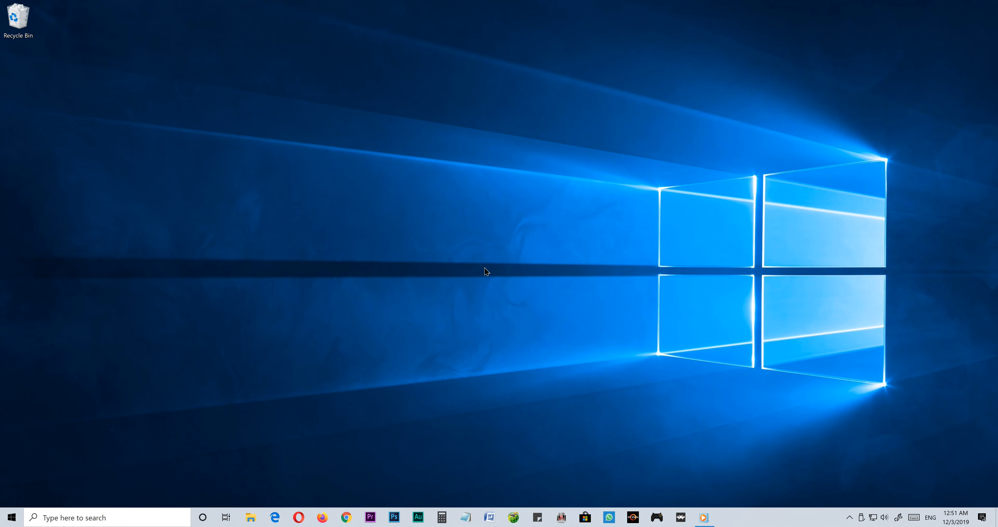
Show This PC in File Explorer and select Local Disk (C:) with 51.4 GB free of 173 GB
click(17, 18)
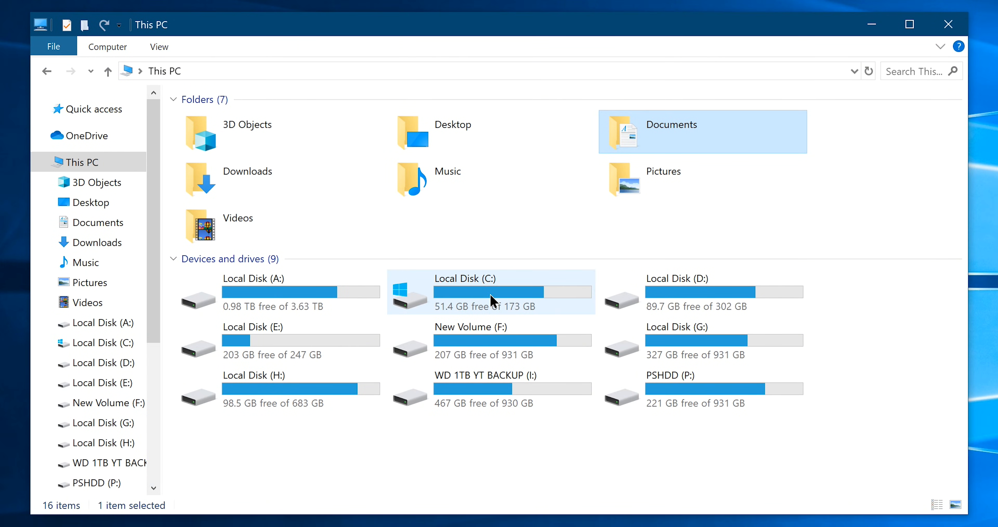
click(490, 292)
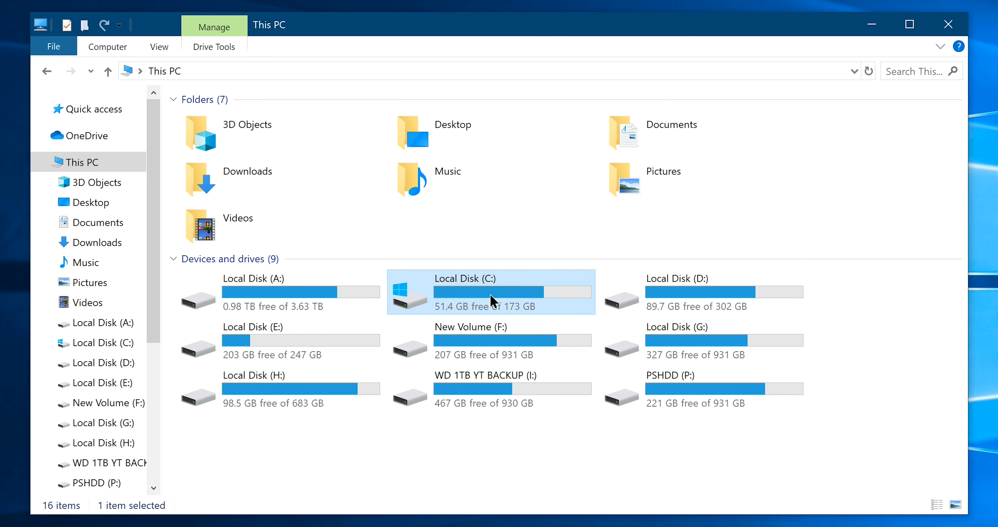
click(909, 25)
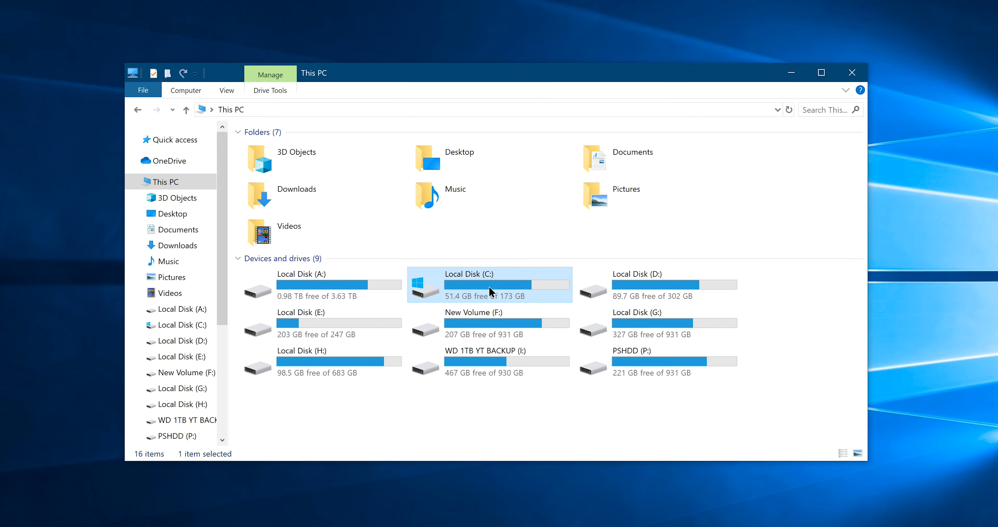
click(821, 72)
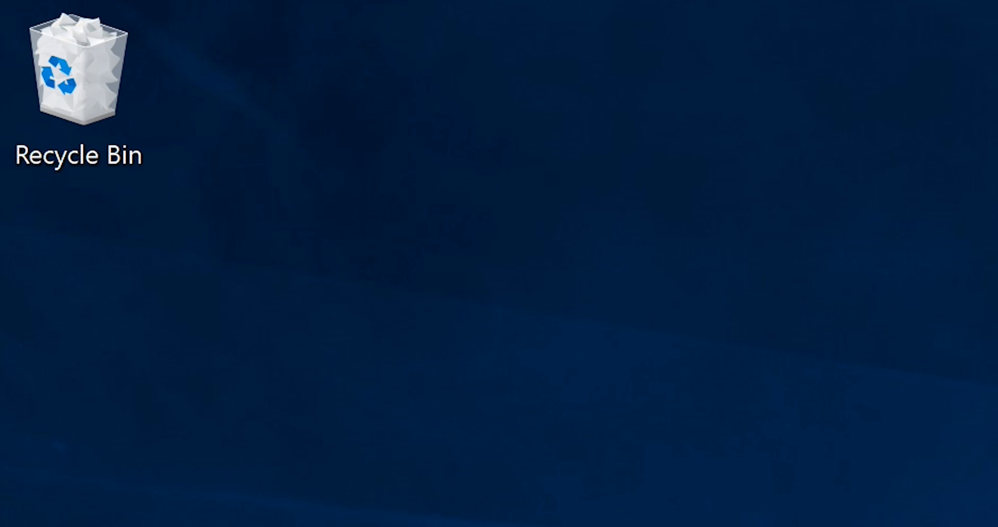
Cap the Recycle Bin on Local Disk (C:) at a custom 15000 MB and apply it
click(96, 128)
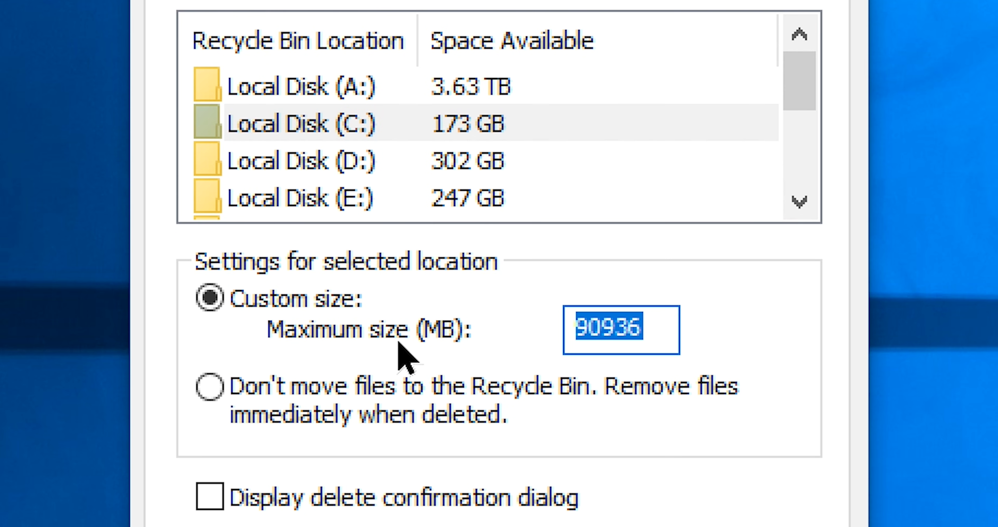
text(15000)
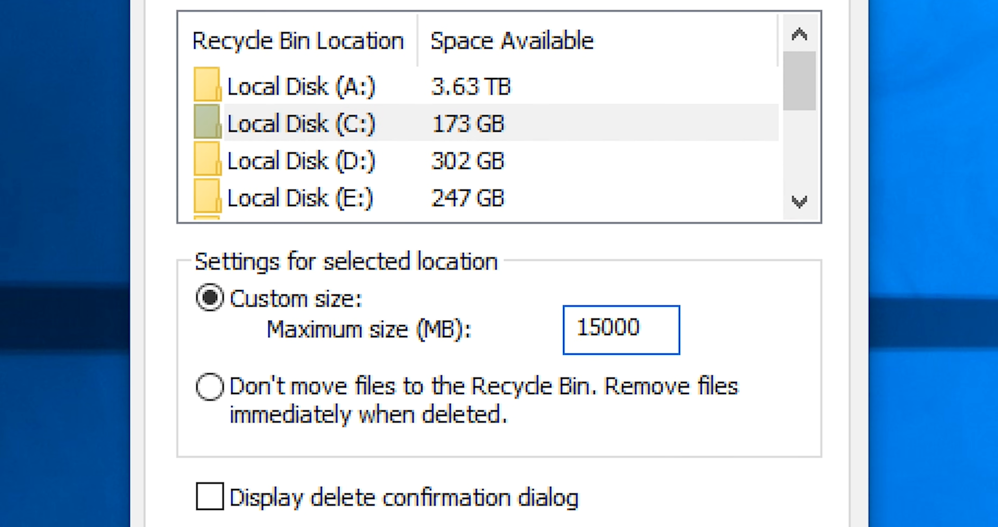
mouse_move(405, 357)
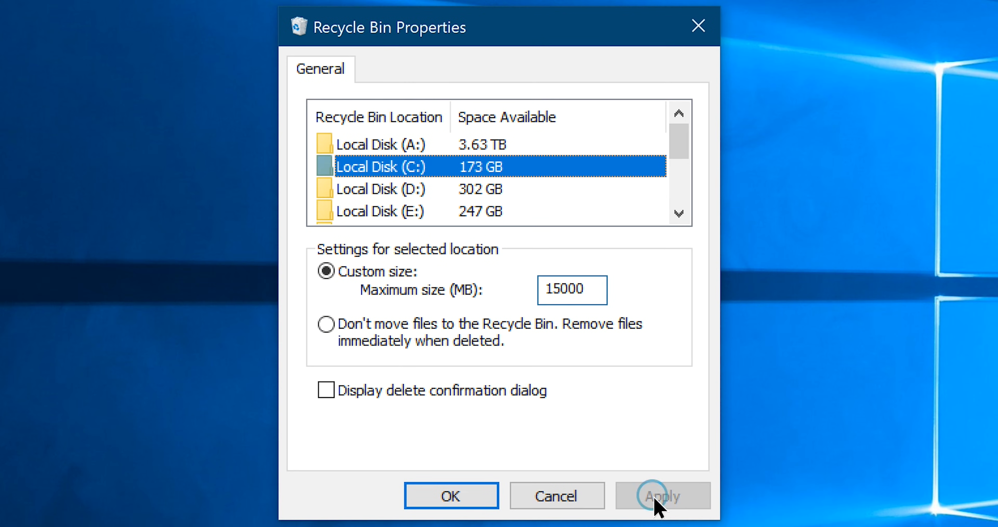
click(451, 496)
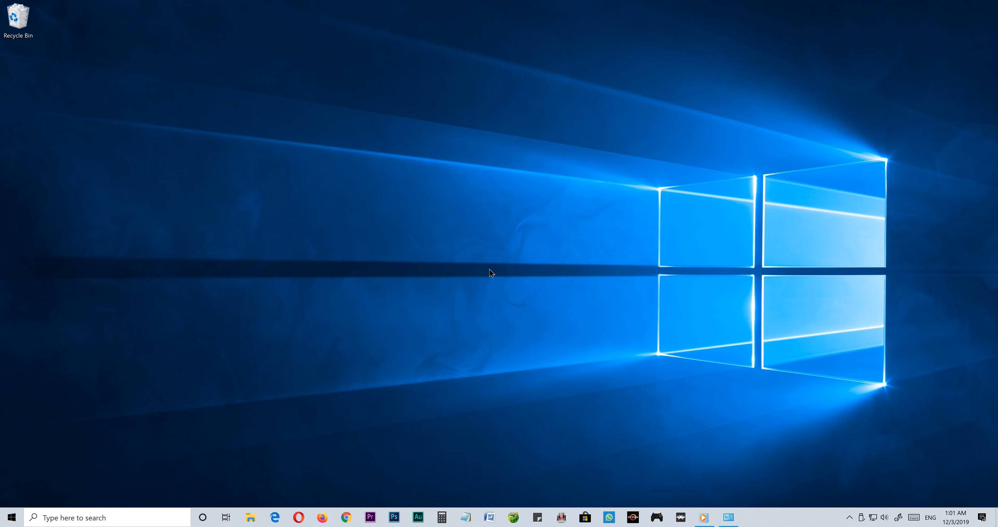
Bring up Power Options listing Balanced, Power saver and High performance plans, maximized
click(728, 516)
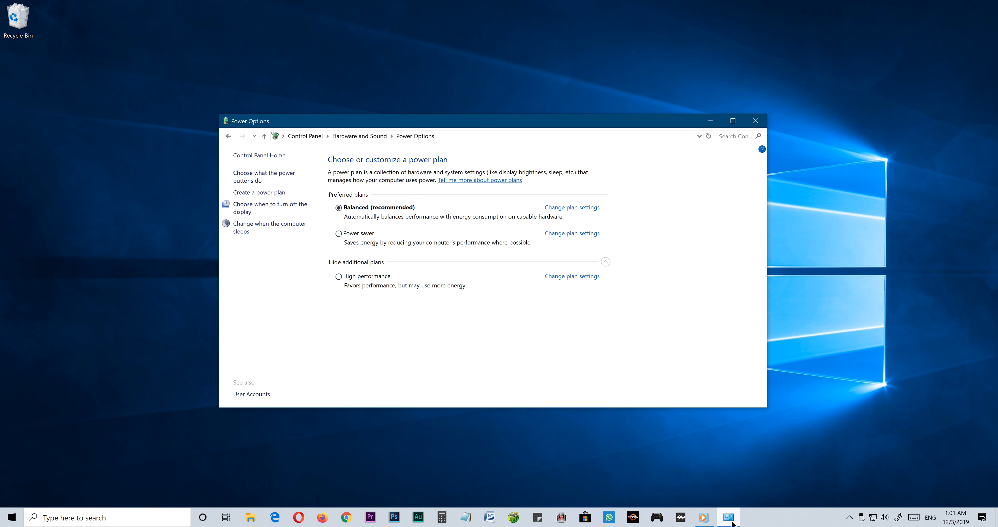
click(732, 121)
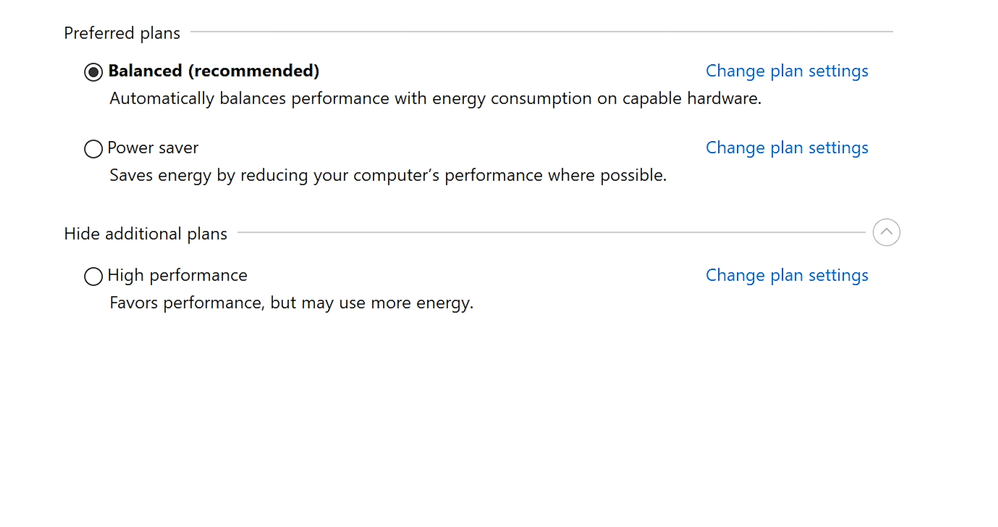
Make High performance the active power plan instead of Balanced
click(93, 277)
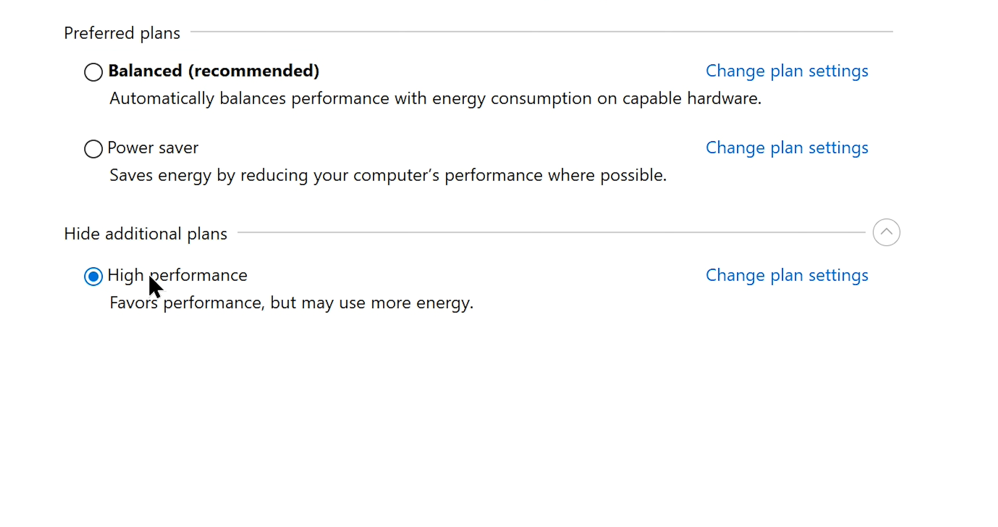
mouse_move(887, 232)
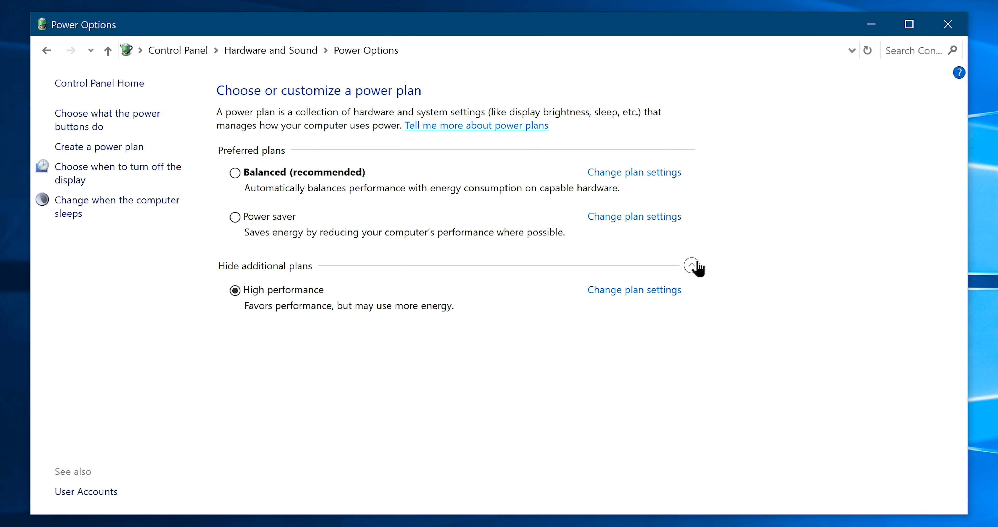
click(948, 25)
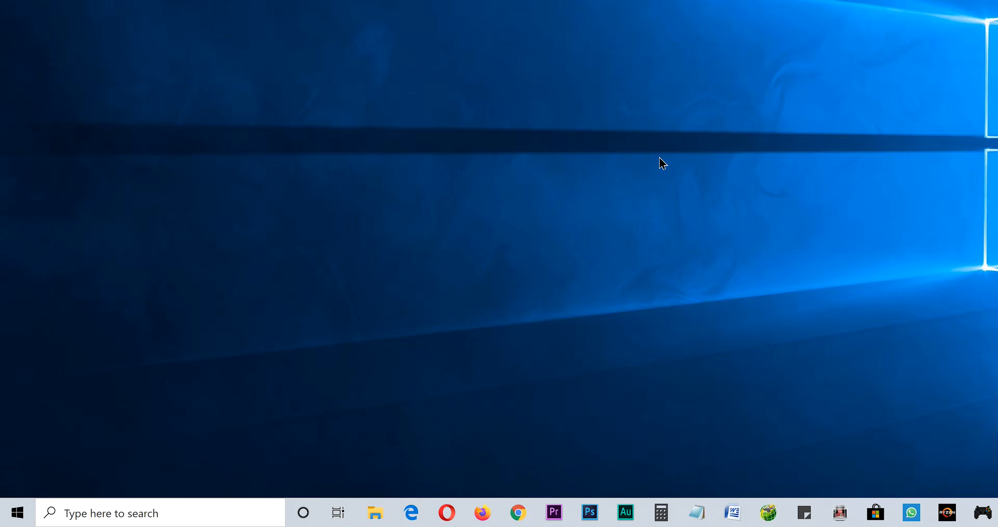
Launch Windows PowerShell with administrator rights from the Start button menu
right_click(17, 512)
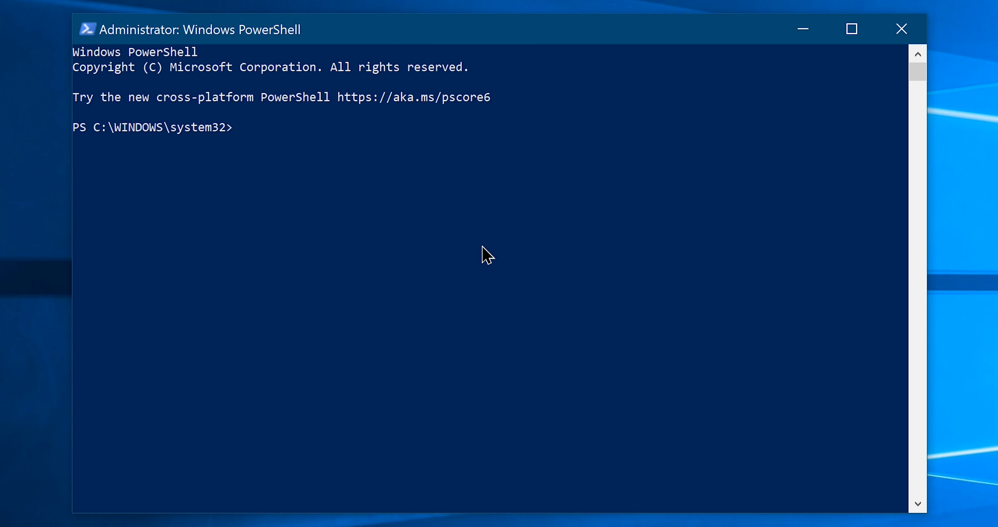
Run powercfg -duplicatescheme e9a42b02-d5df-448d-aa00-03f14749eb61 to create the Ultimate Performance scheme
text(powercfg -duplicatescheme e)
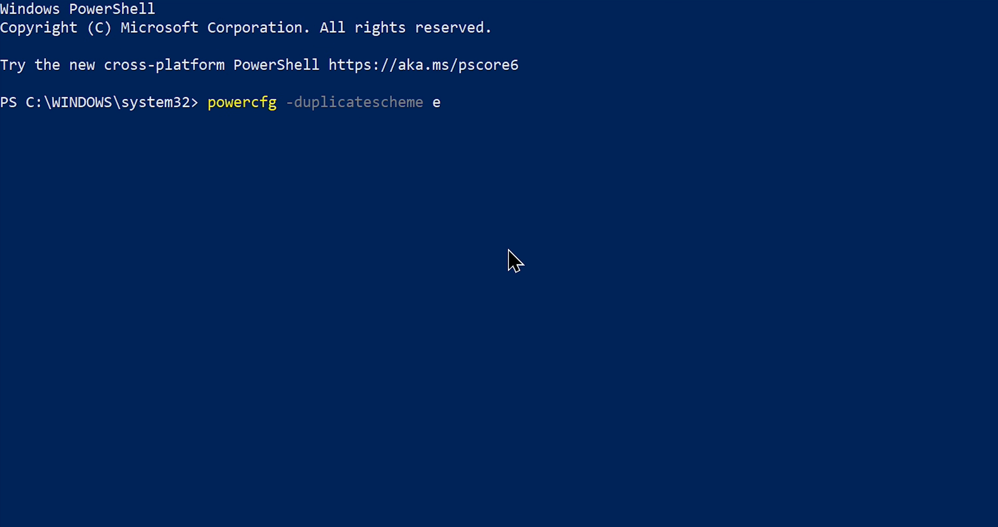
text(9a43b02-d5df-ff8d-aa00-03f14749eb)
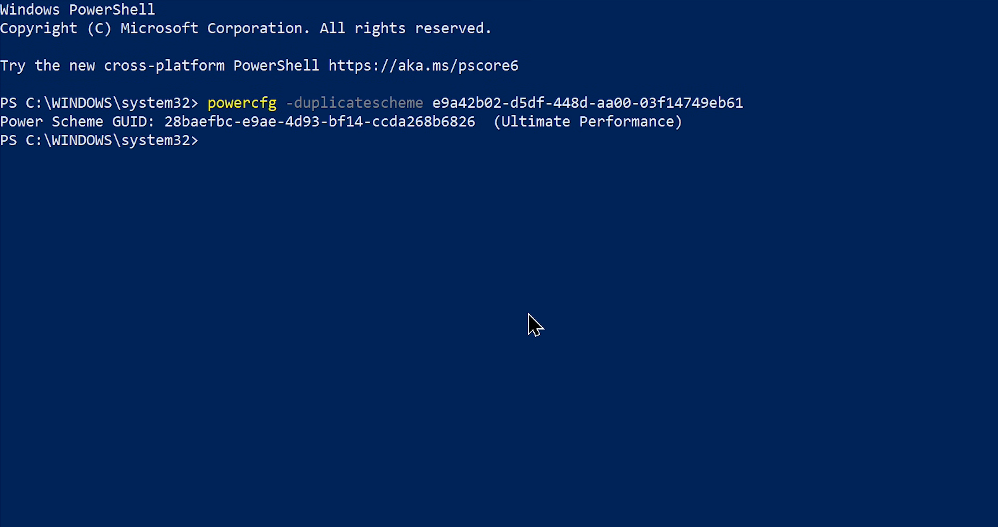
mouse_move(387, 139)
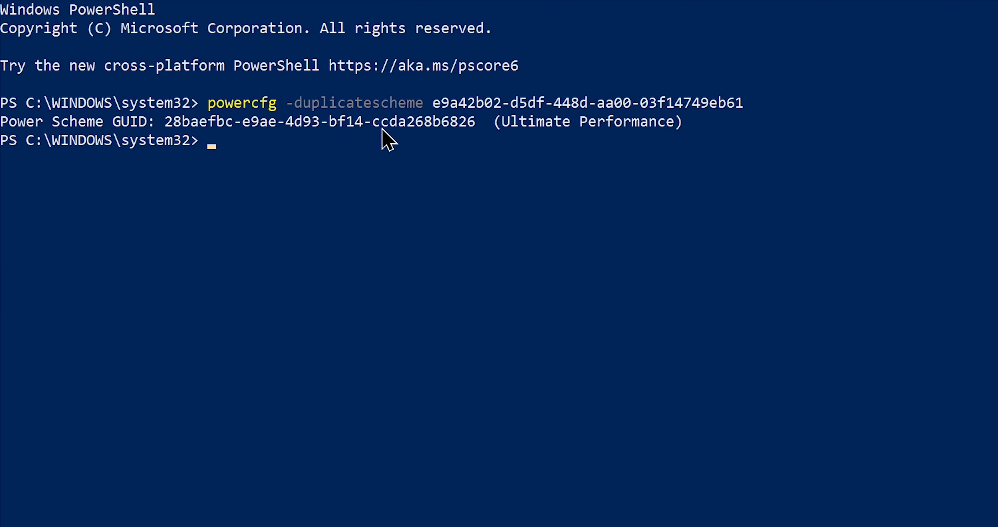
mouse_move(601, 150)
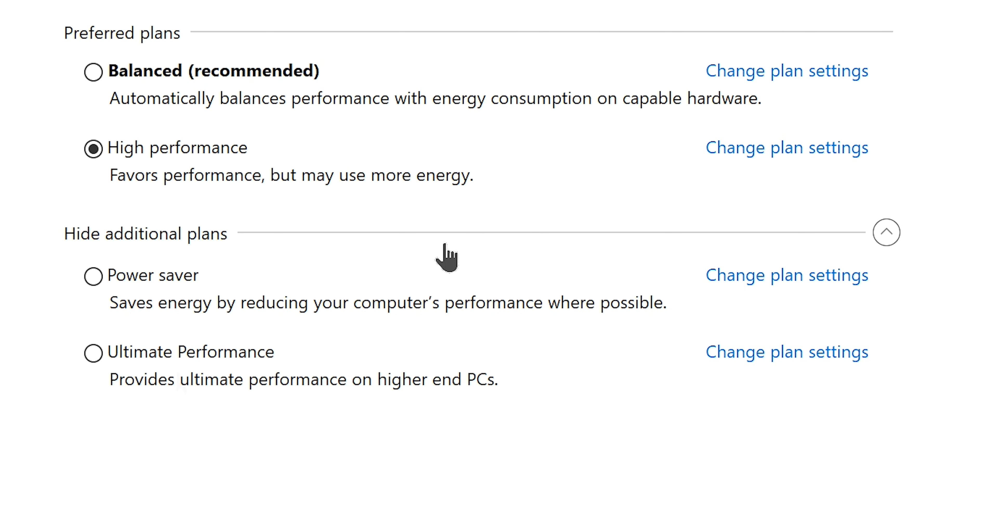
Select Ultimate Performance as the active power plan in Power Options
click(94, 352)
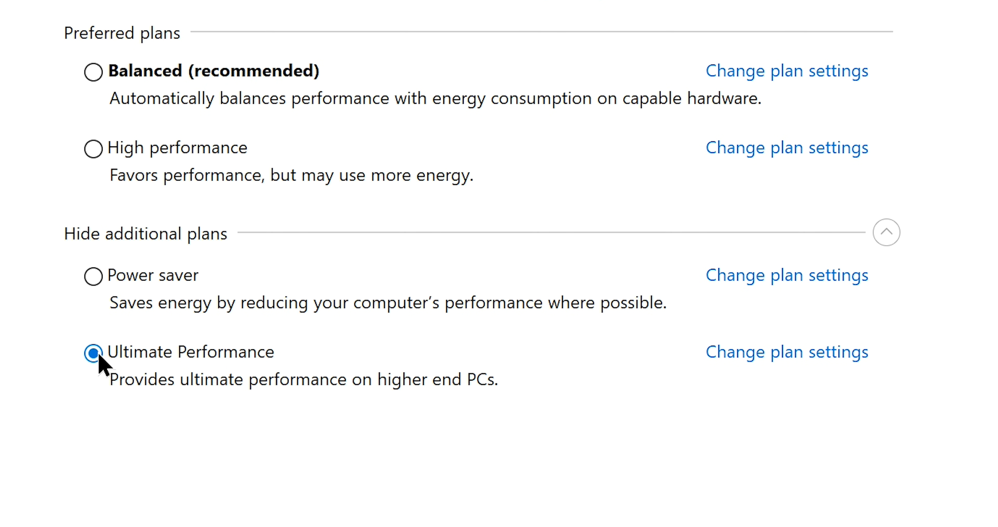
click(787, 351)
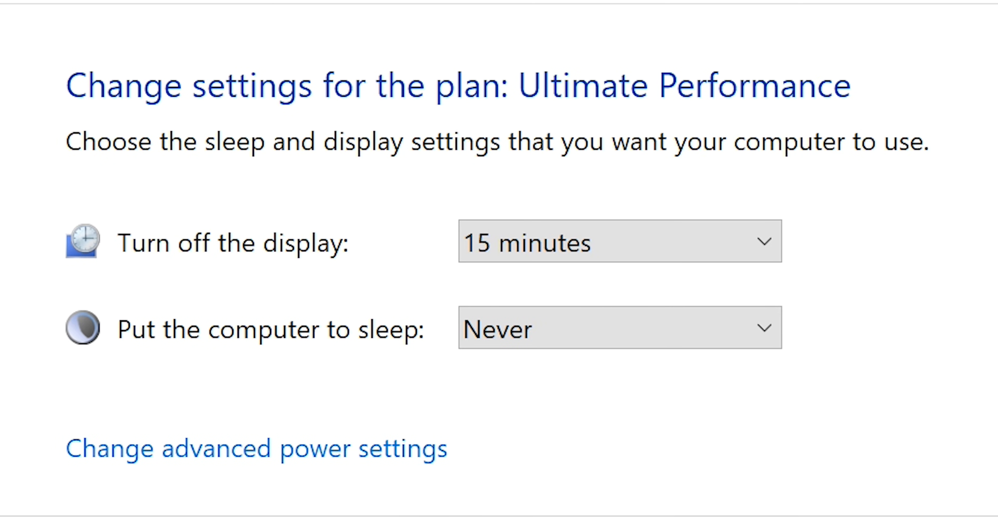
mouse_move(257, 449)
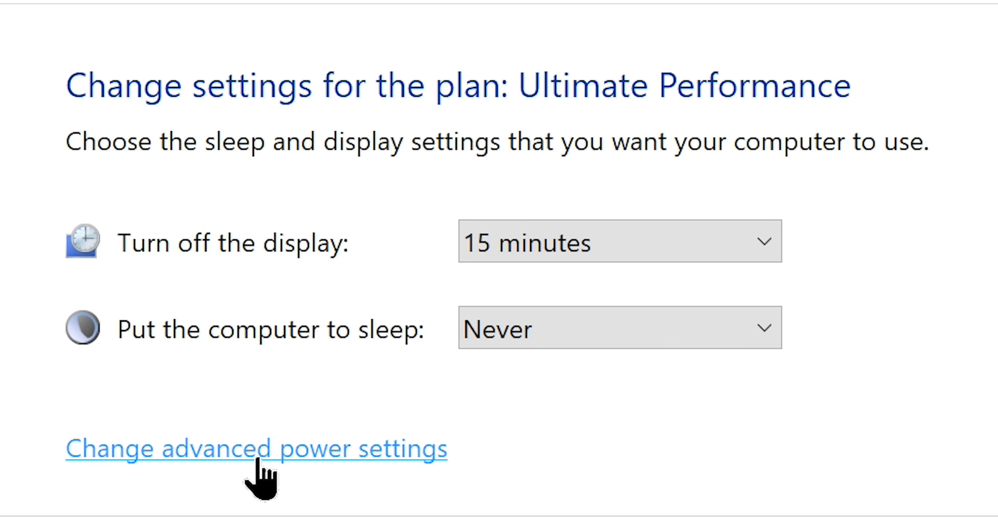
In the plan's advanced settings, set Processor power management > Minimum processor state to 100%
click(256, 448)
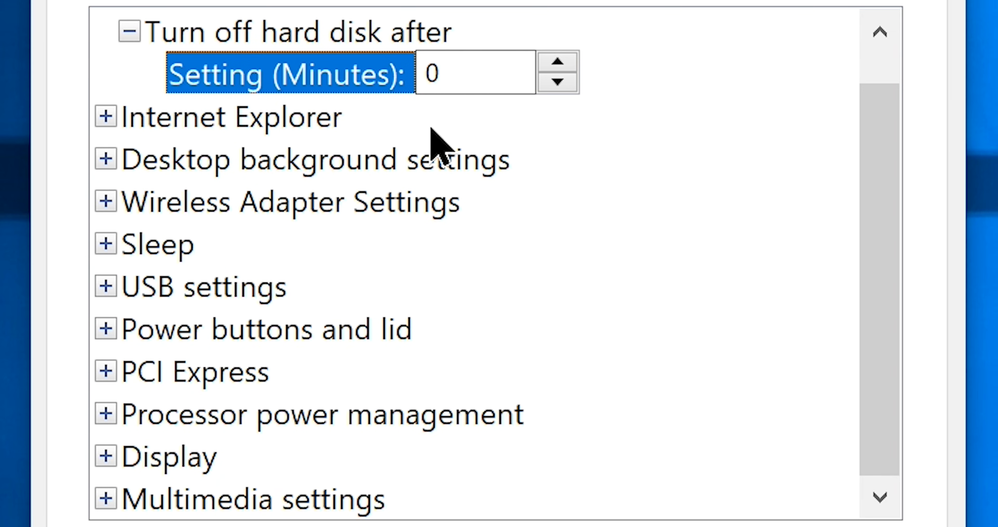
mouse_move(107, 414)
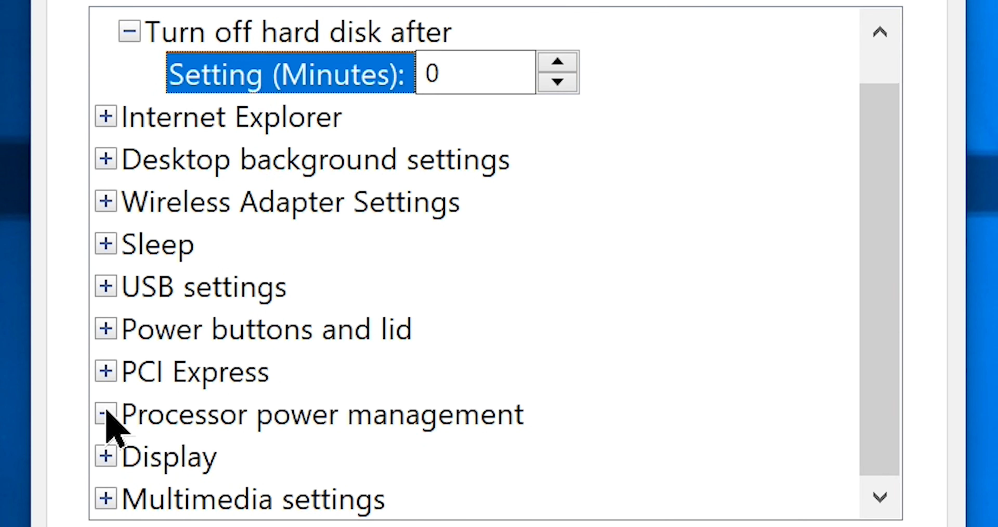
click(105, 414)
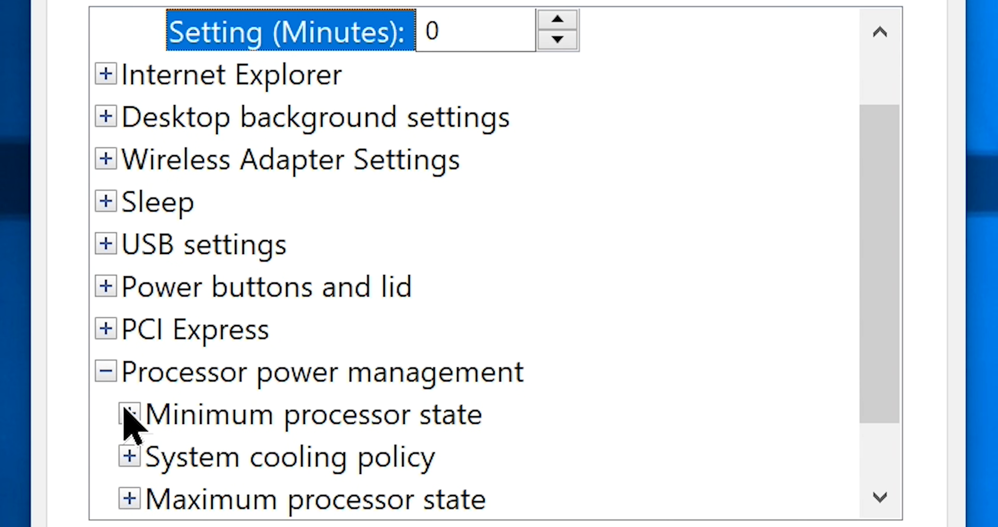
click(130, 415)
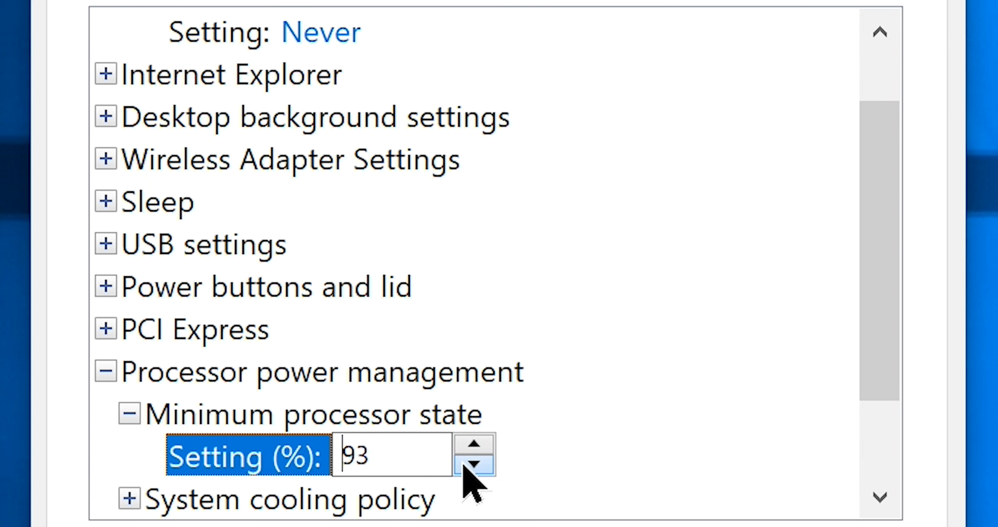
click(474, 442)
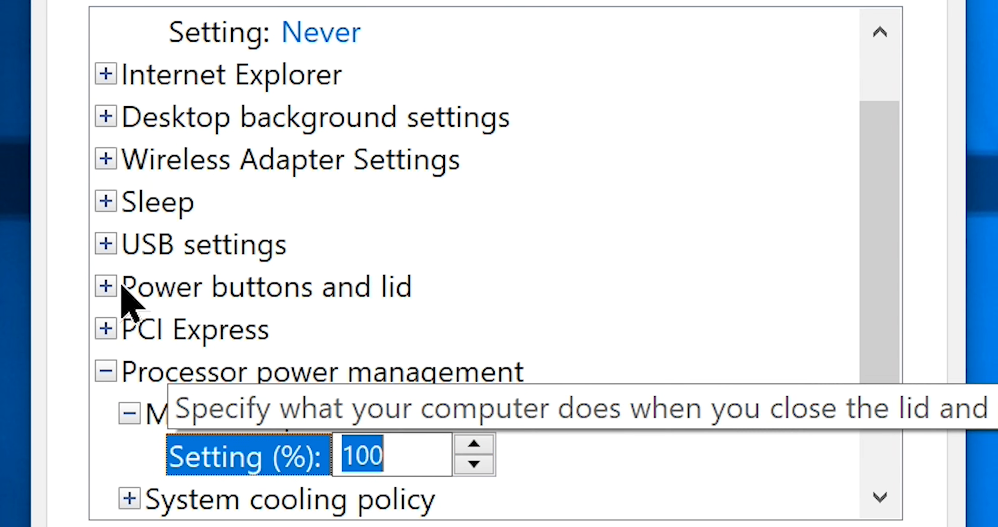
click(105, 286)
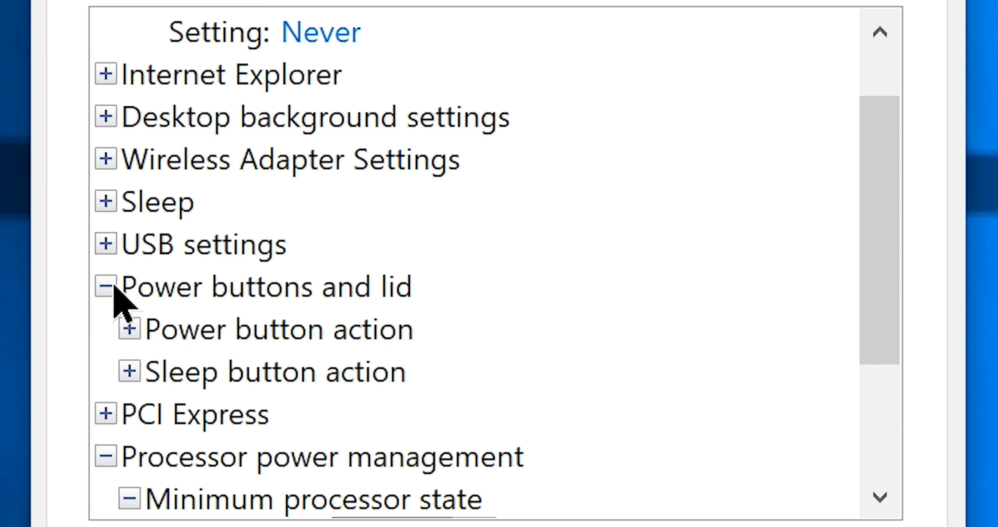
mouse_move(283, 383)
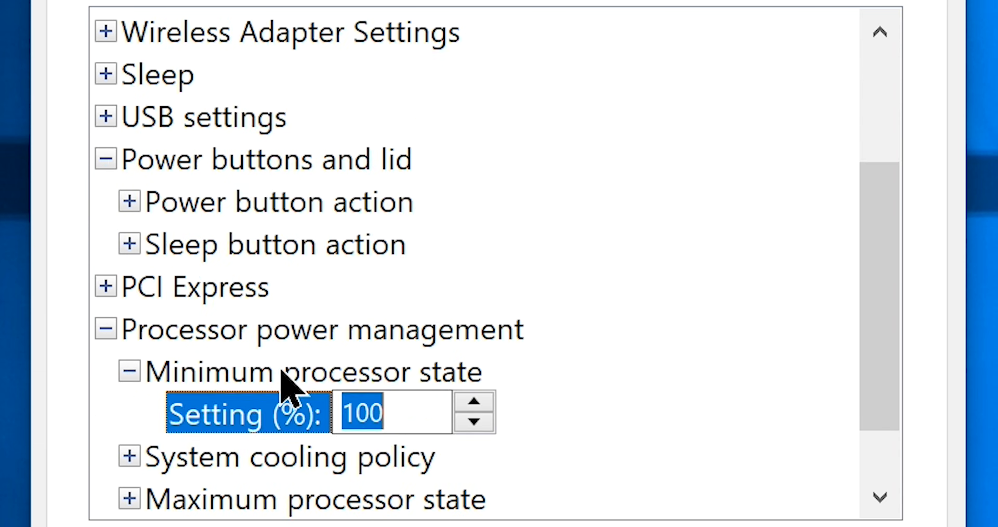
scroll(up, 3)
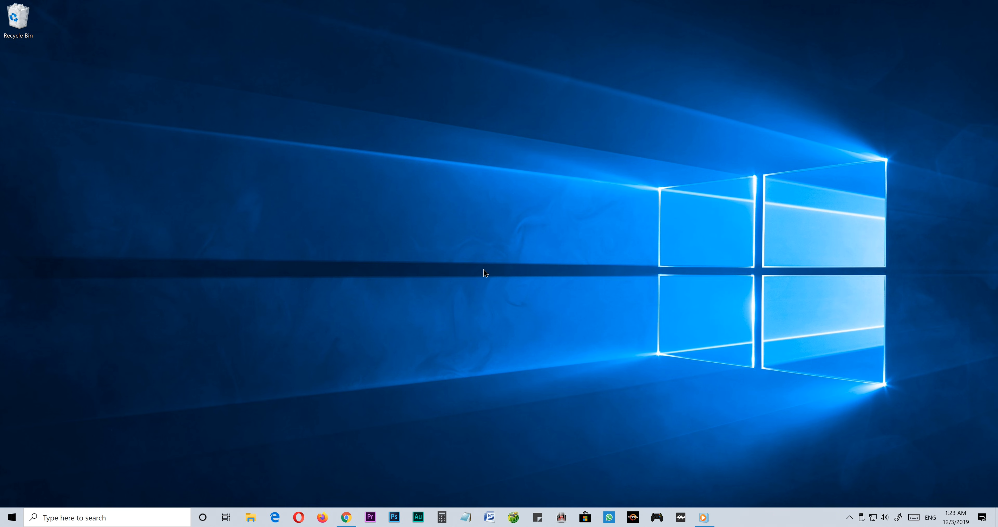
In Settings > Apps & features, uninstall Tubecast for YouTube and confirm its removal
click(727, 516)
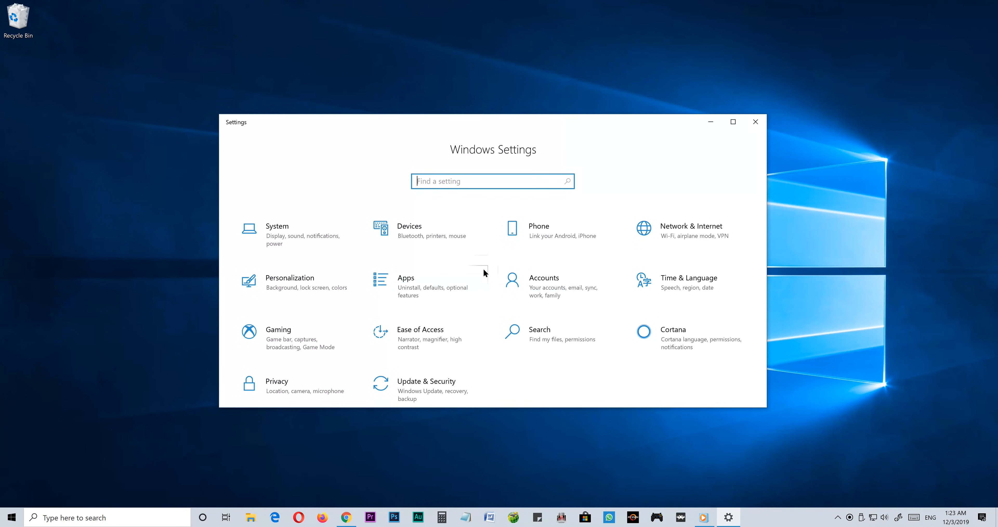
click(733, 121)
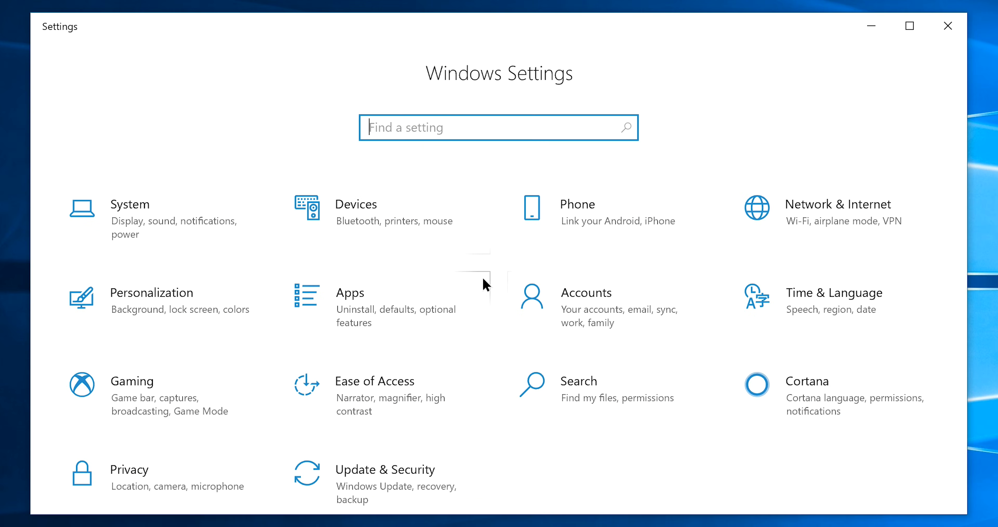
click(350, 292)
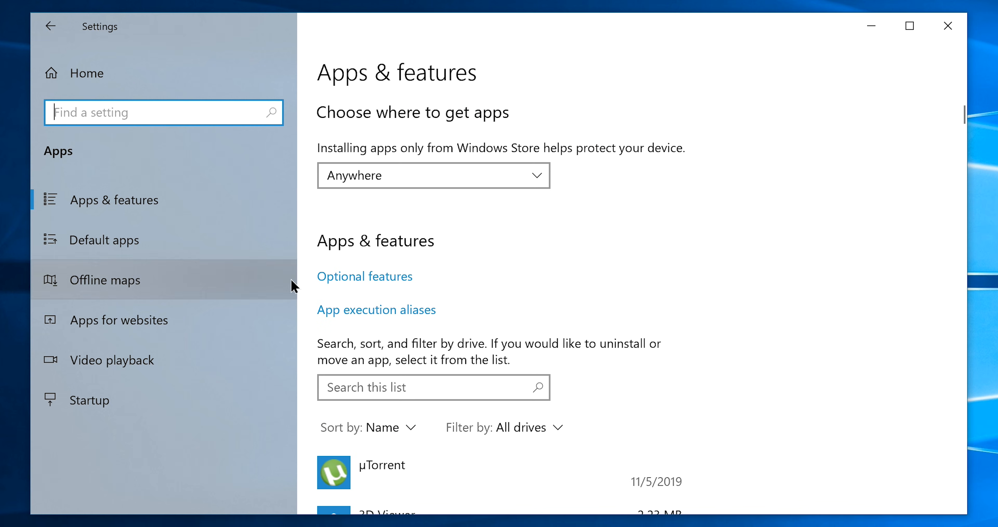
mouse_move(114, 199)
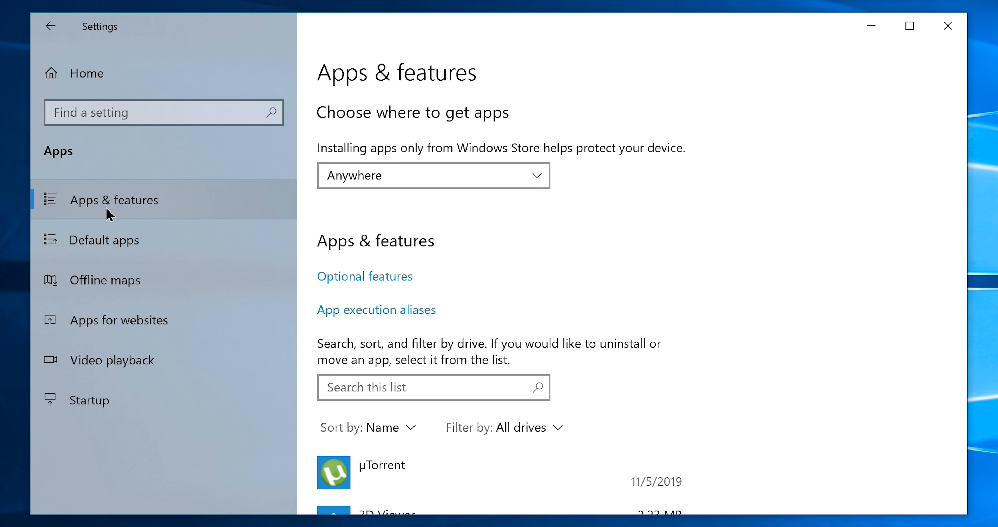
scroll(down, 3)
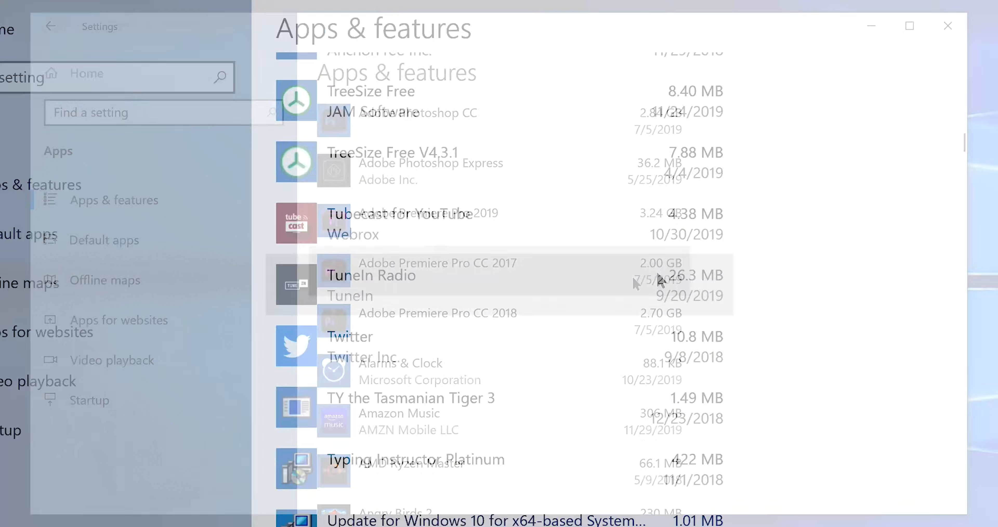
click(762, 329)
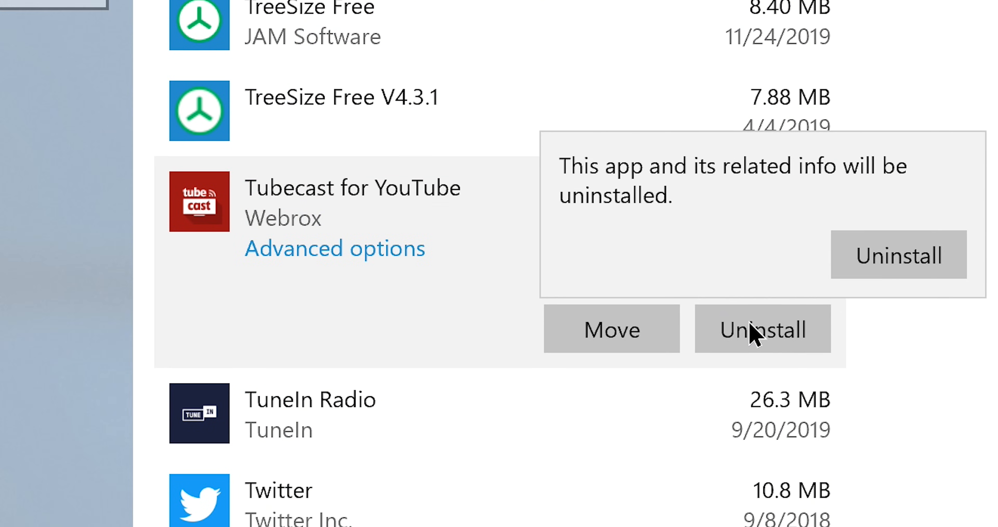
click(897, 255)
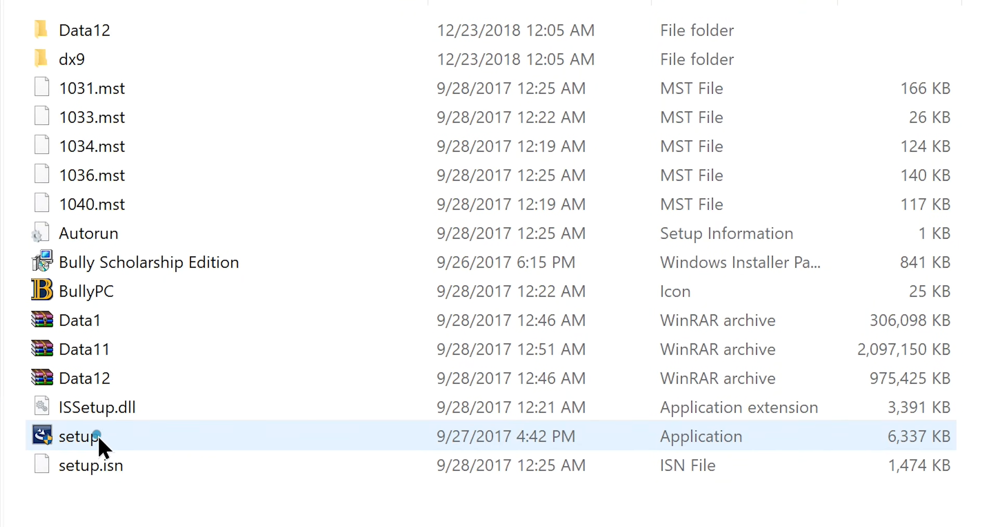
Run setup in the game folder and answer Yes to the UAC prompt
double_click(79, 436)
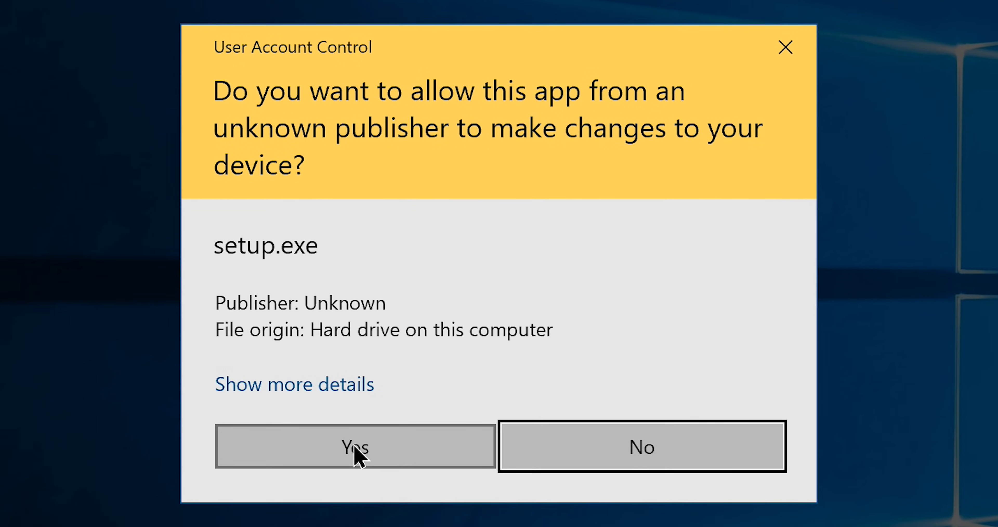
click(354, 445)
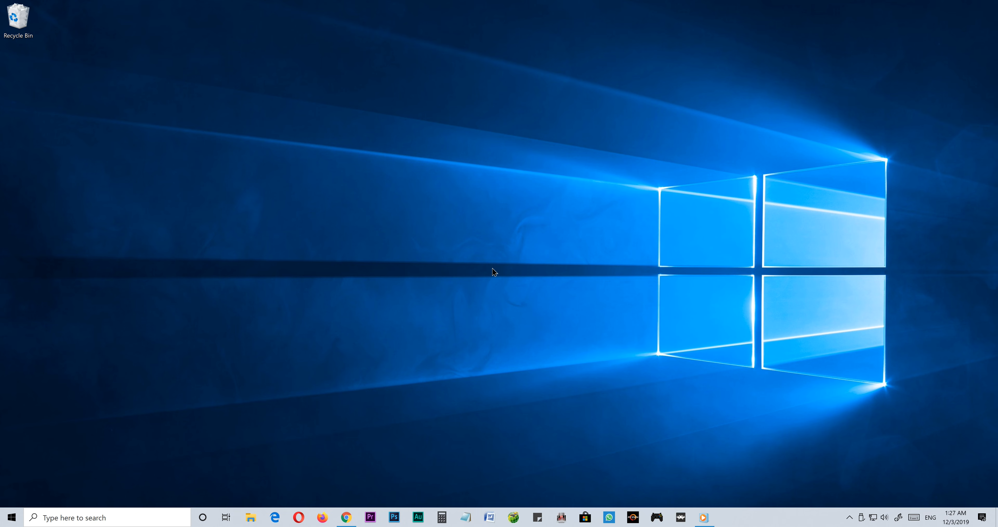
Set User Account Control to Never notify and confirm the change
text(User Acco)
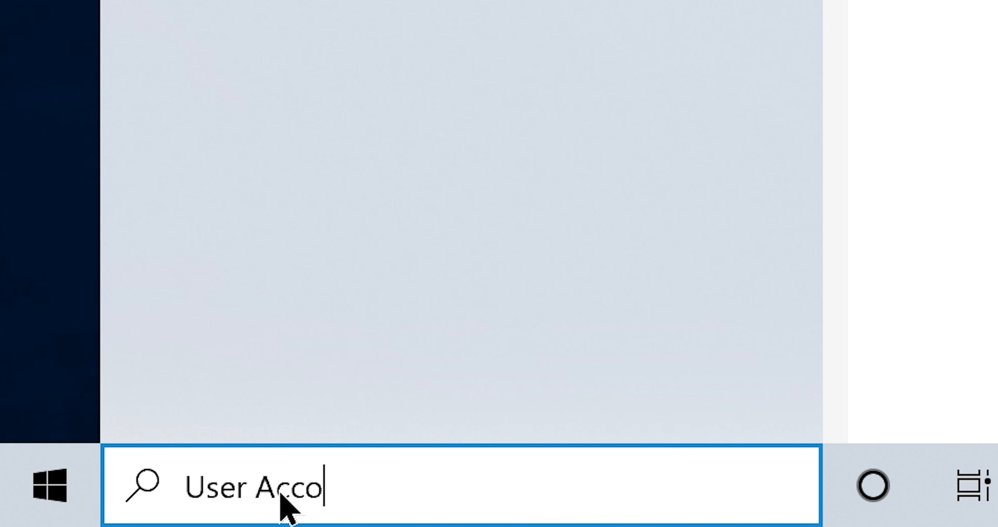
text(unt Control)
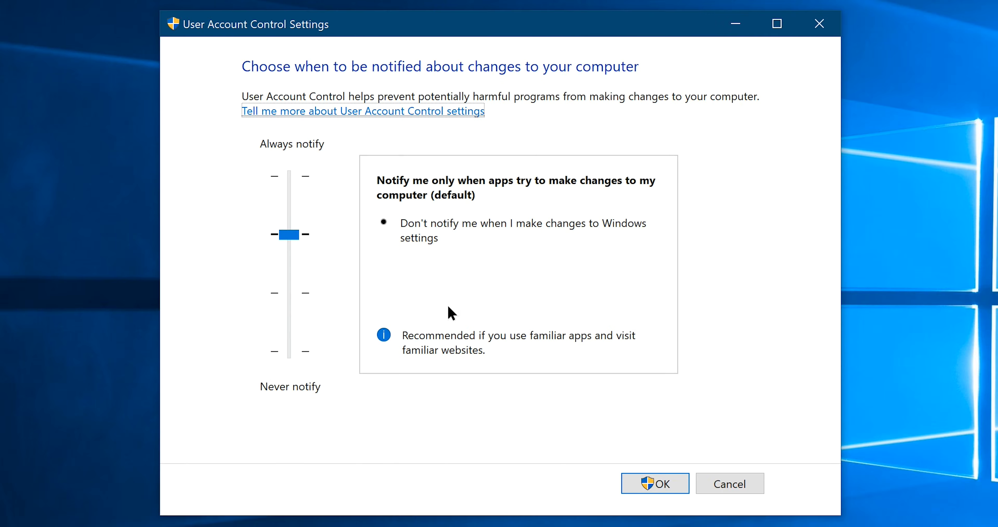
drag(287, 234, 287, 350)
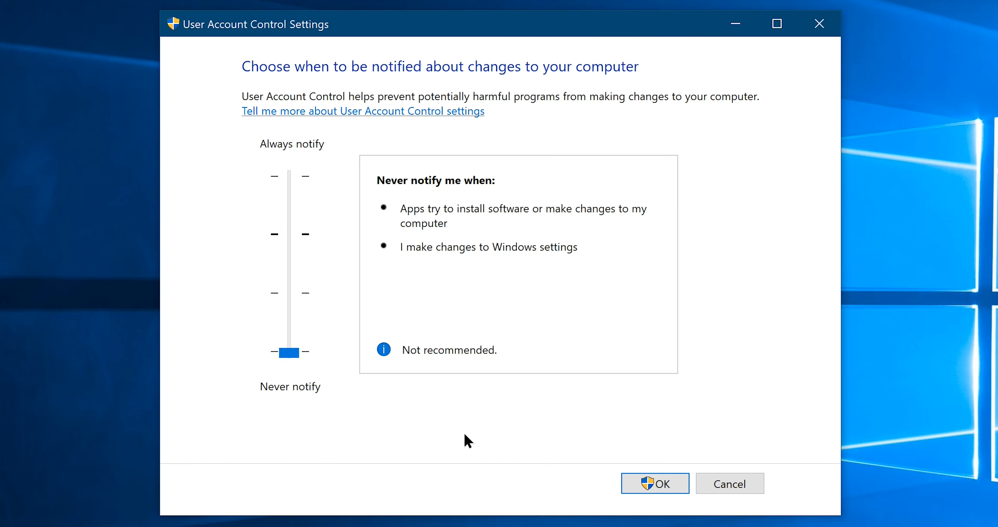
click(655, 482)
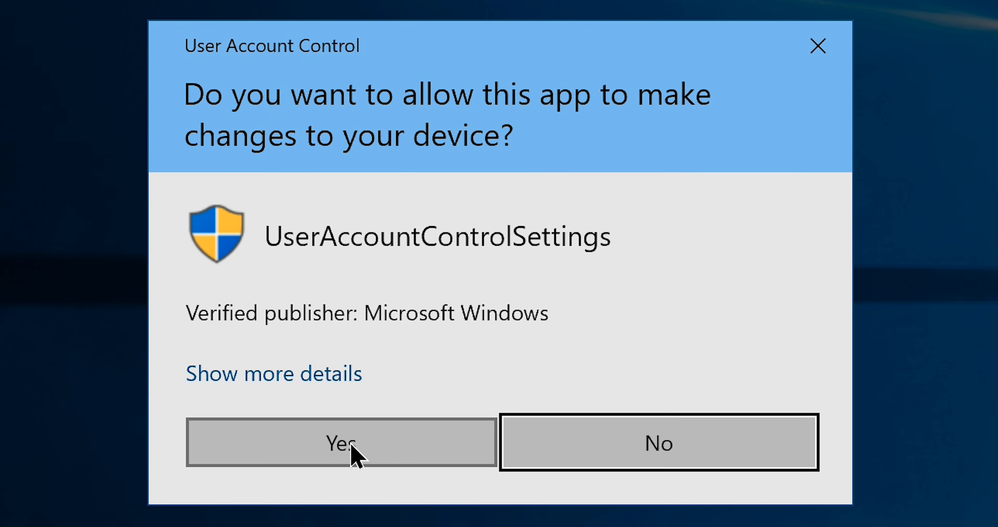
click(340, 442)
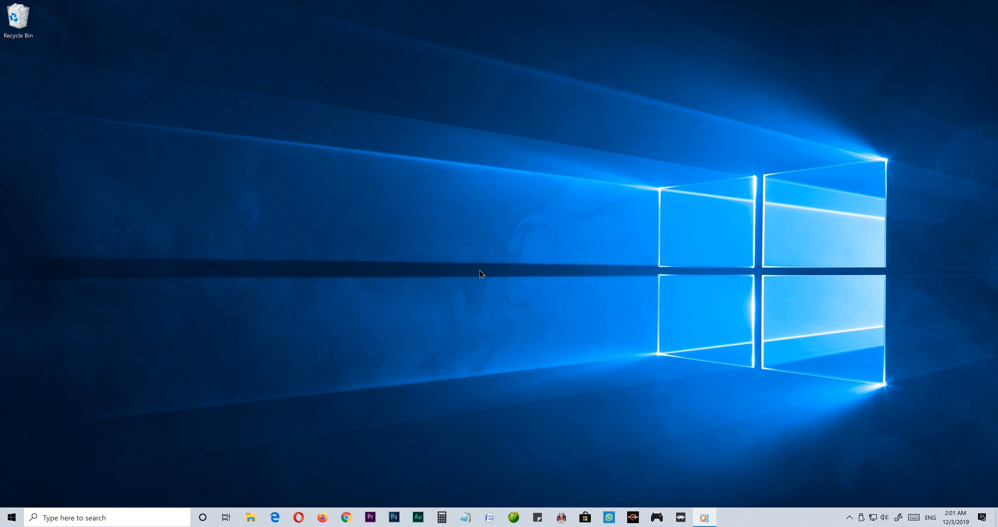
In Settings > Update & Security, run Check for updates
click(728, 516)
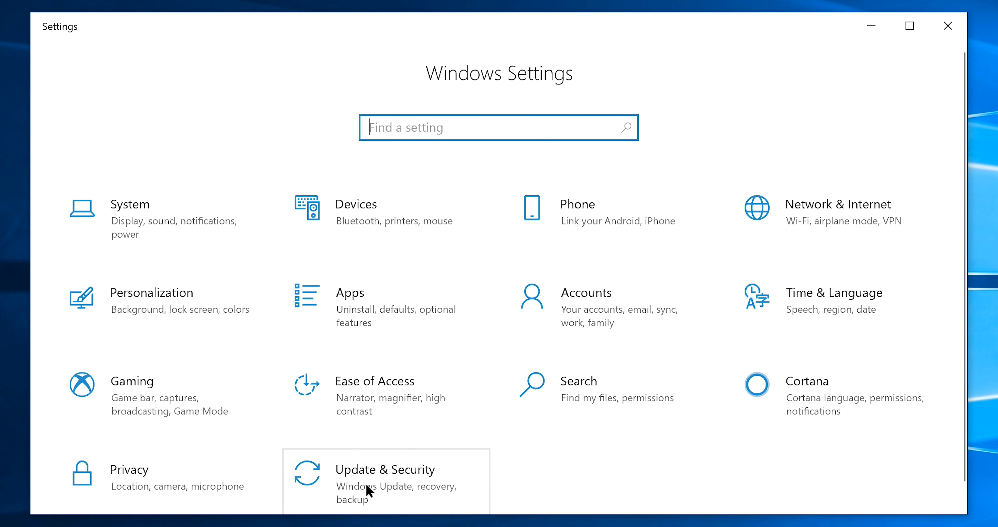
click(385, 469)
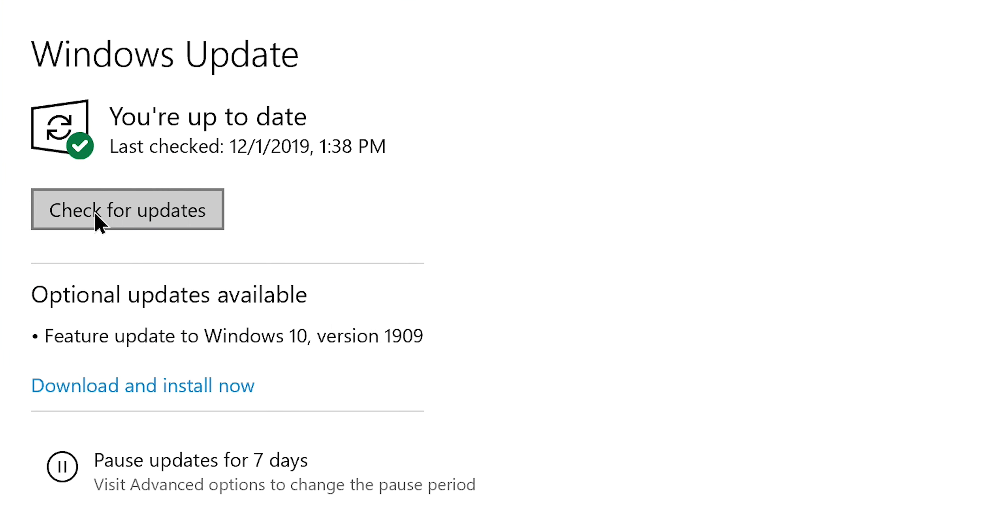
mouse_move(112, 219)
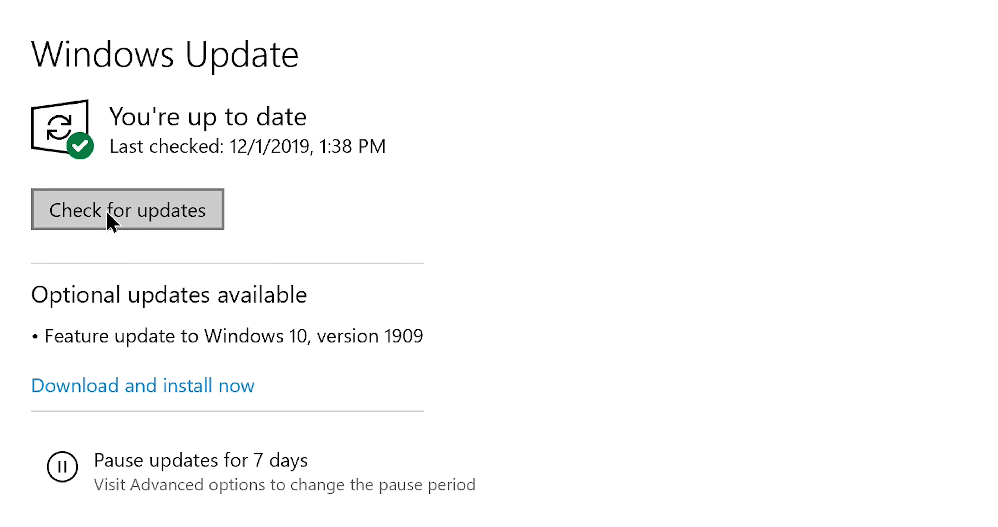
click(128, 209)
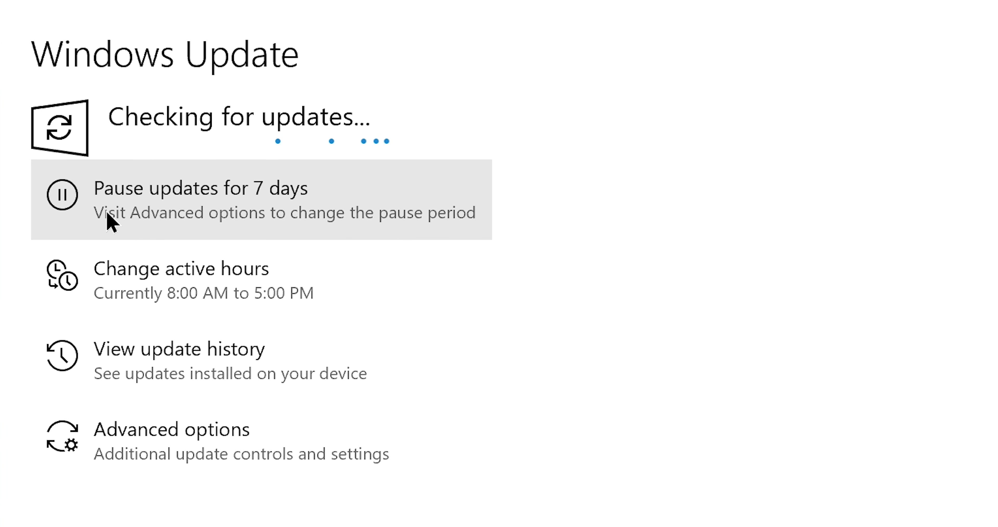
mouse_move(136, 392)
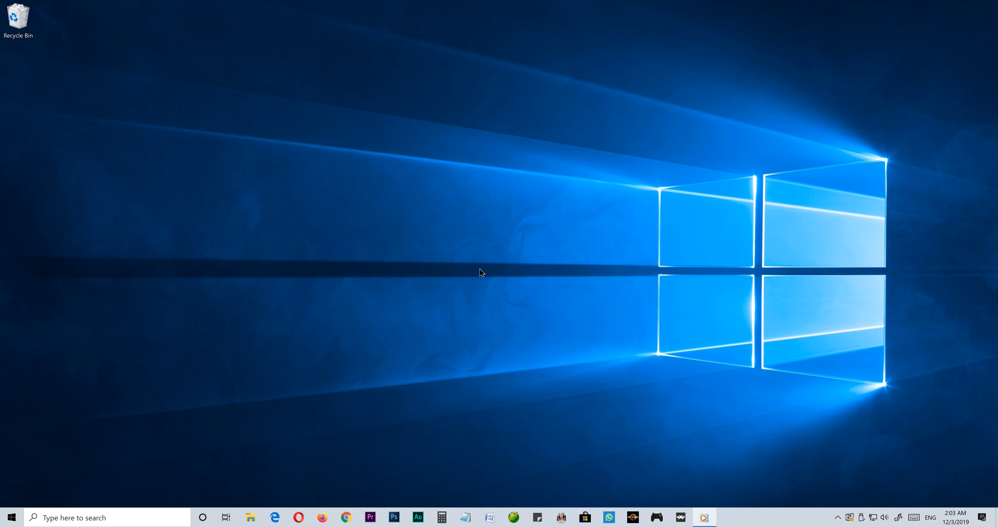
click(250, 516)
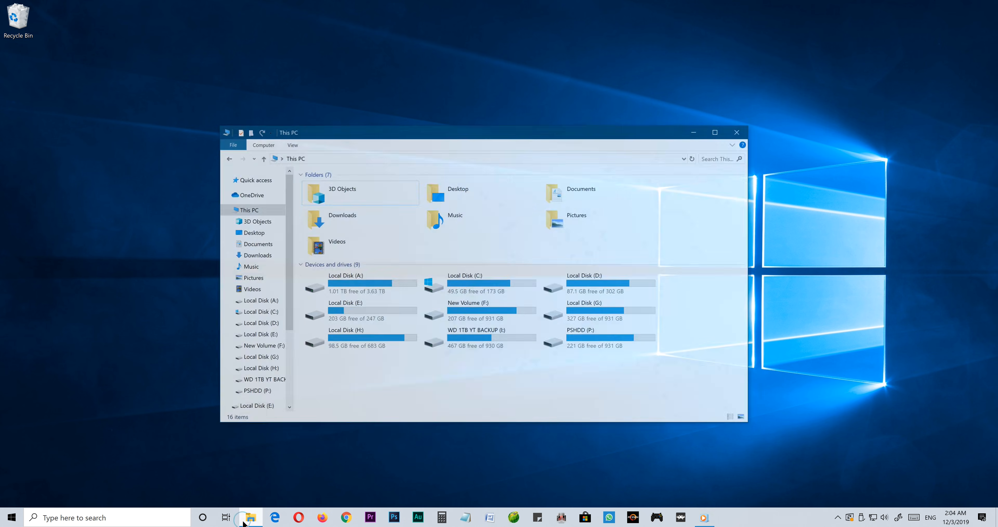
click(714, 132)
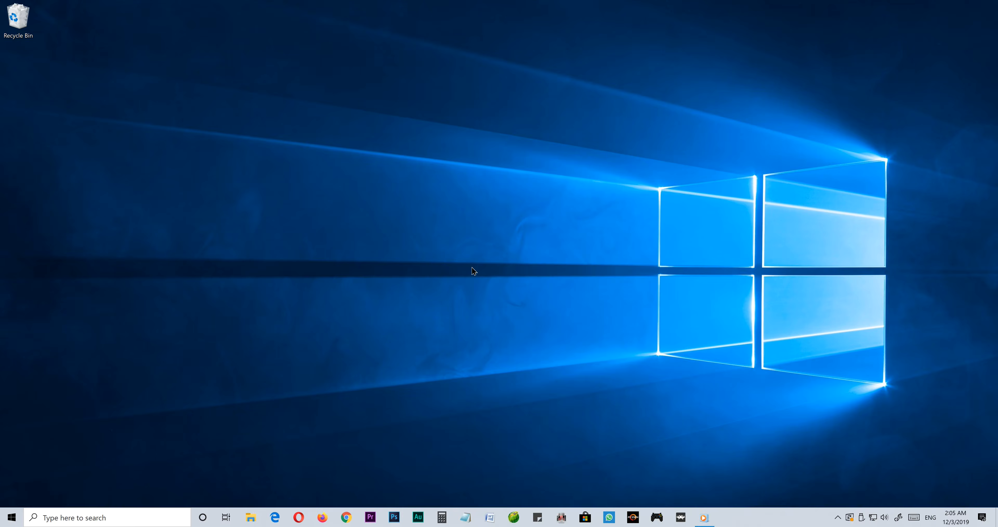
Launch Disk Cleanup for drive C: and review the Files to delete list
click(96, 517)
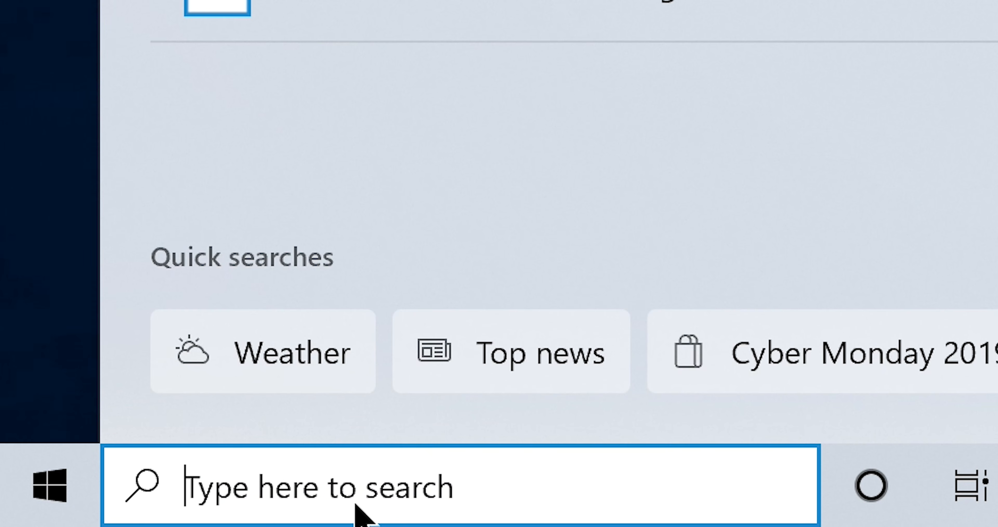
text(Disk Cleanup)
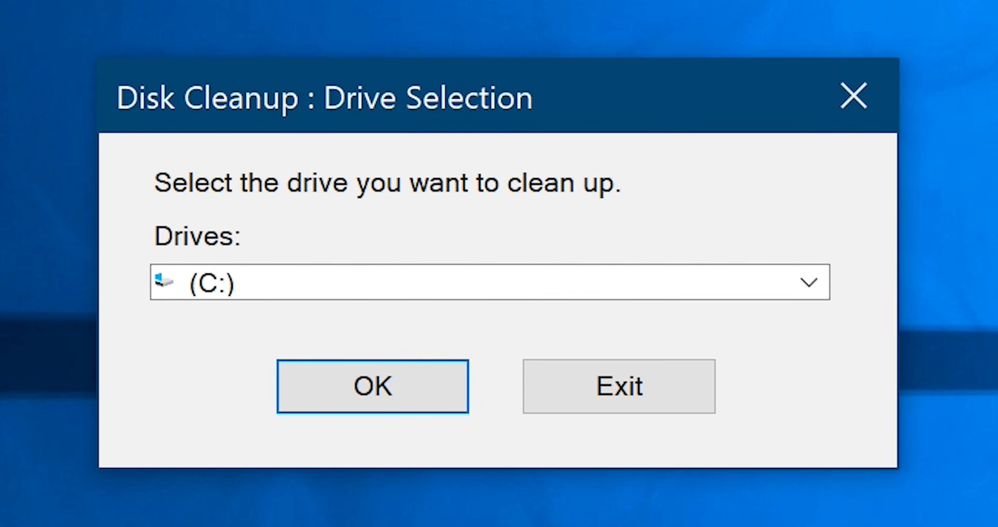
click(808, 281)
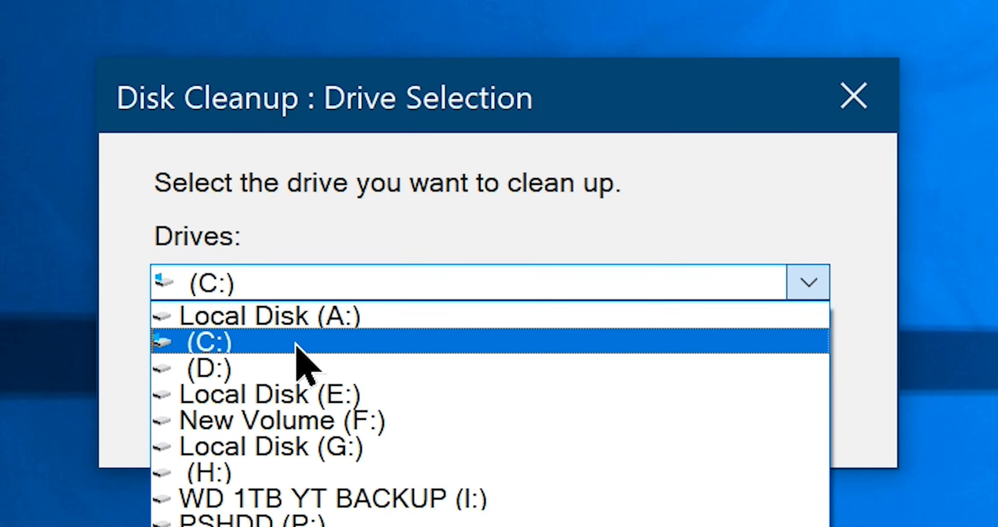
click(210, 341)
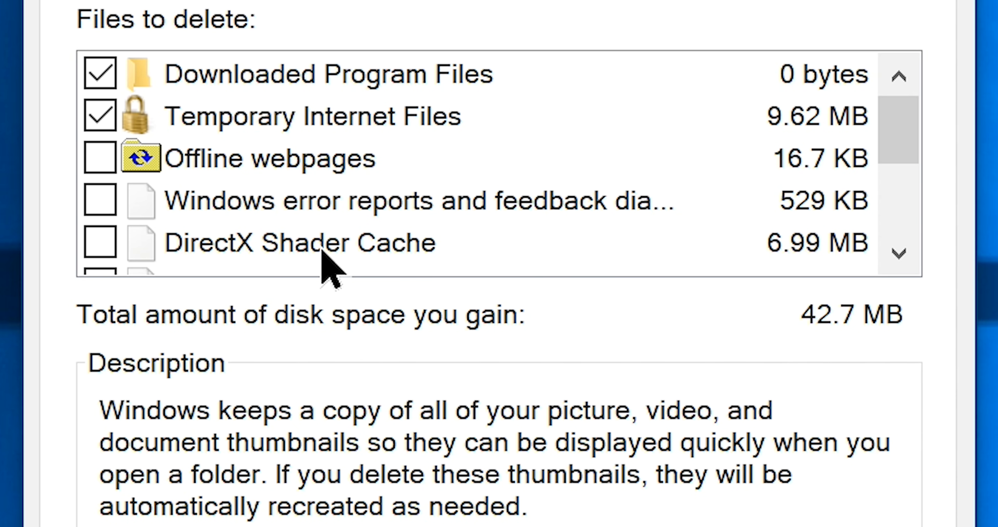
scroll(down, 3)
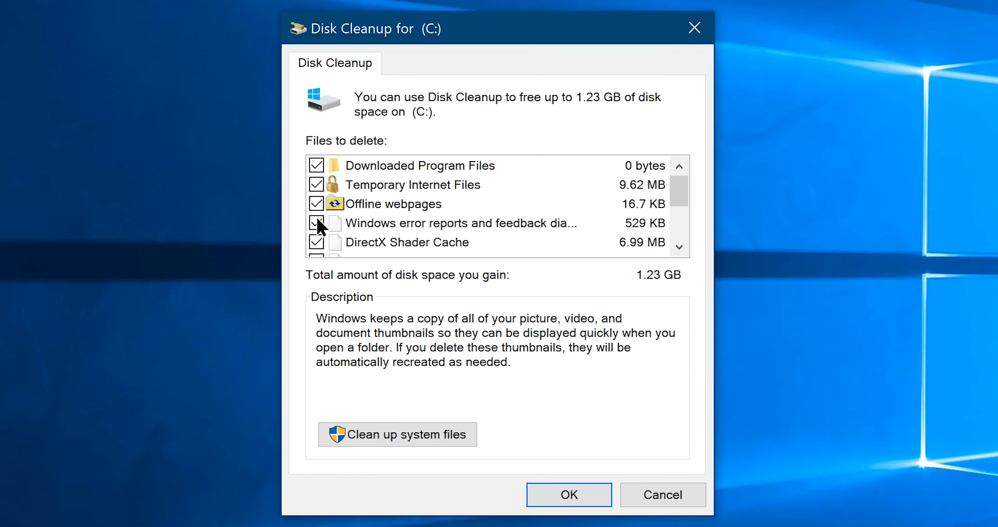
Add system files to the cleanup, accept all categories (8.64 GB) and confirm Delete Files
click(317, 223)
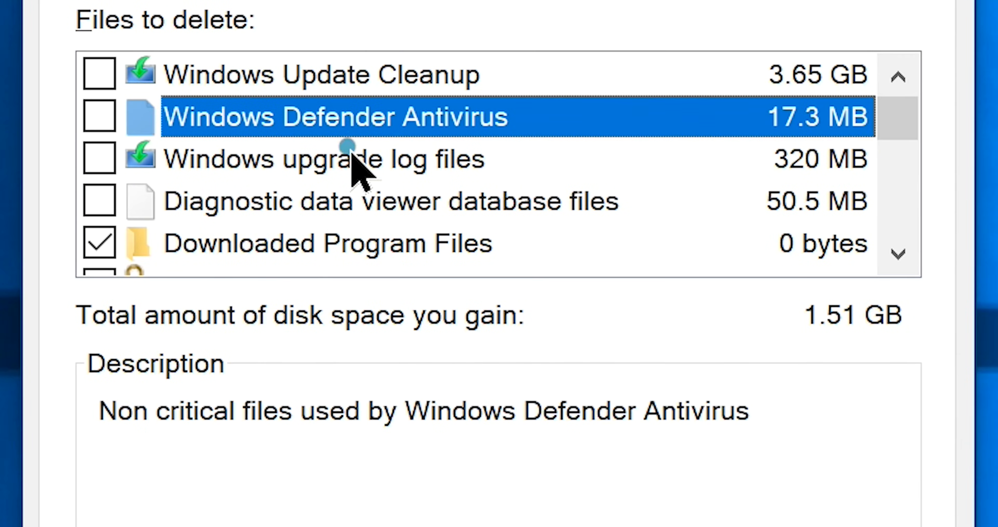
scroll(down, 3)
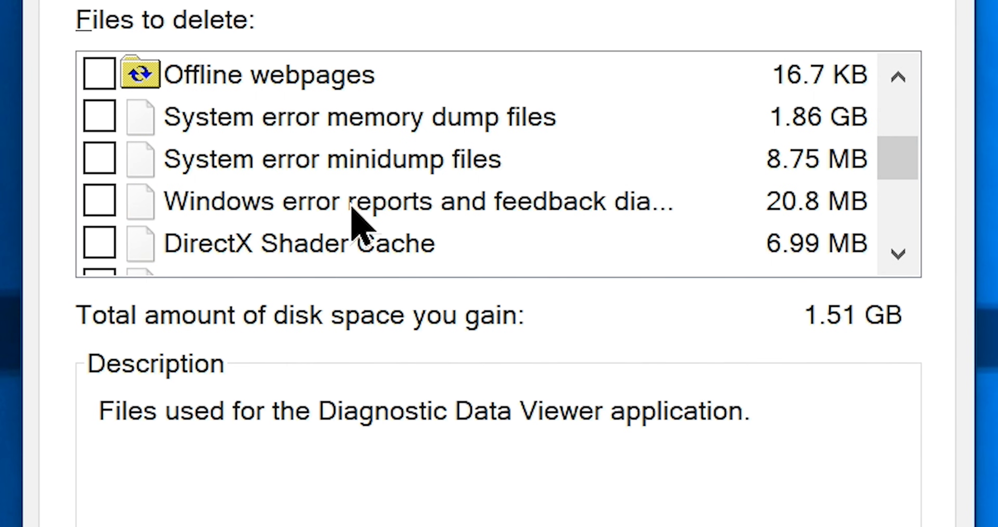
scroll(down, 3)
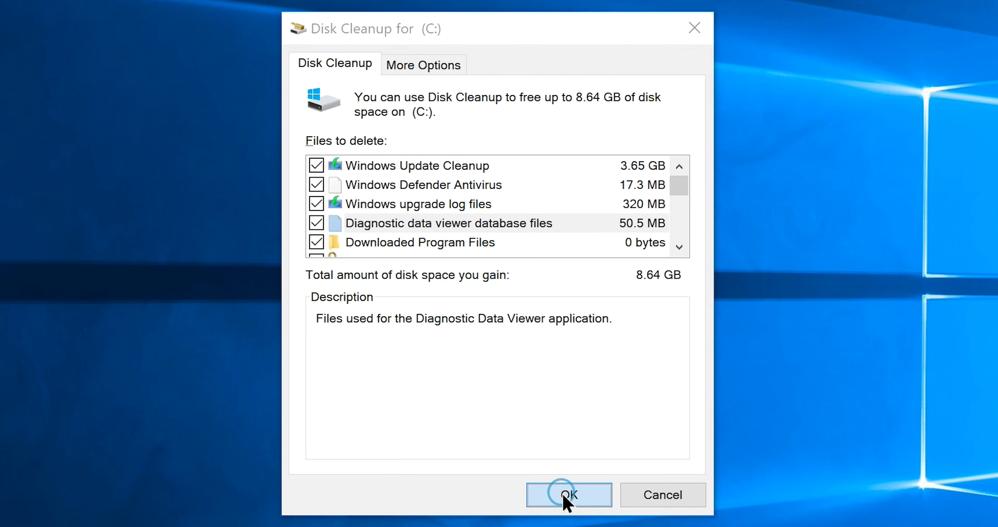
click(569, 495)
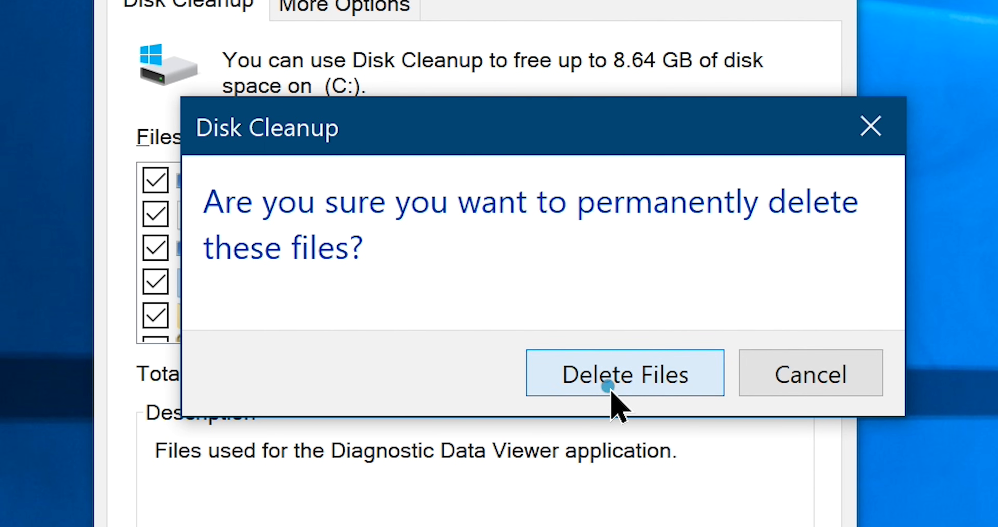
click(624, 373)
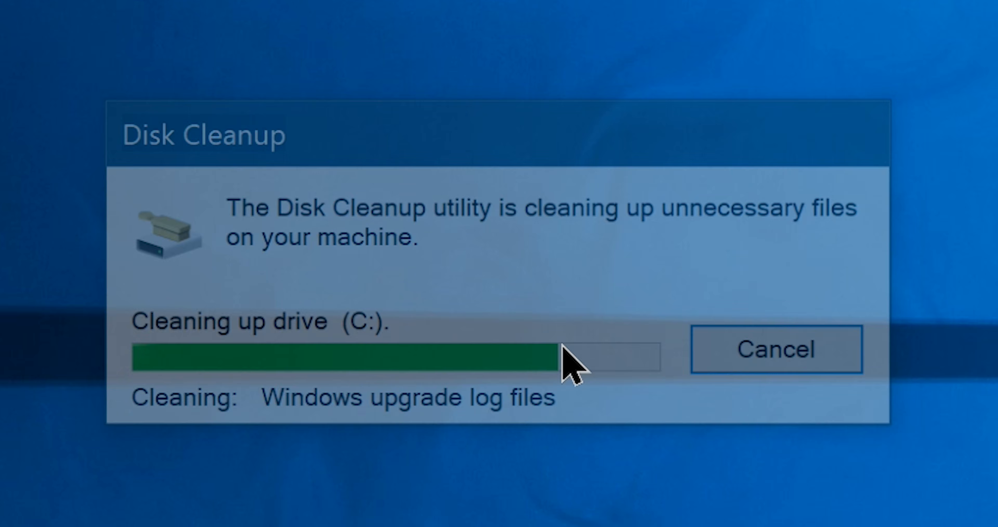
Let Disk Cleanup finish deleting files on drive C: and close
click(775, 349)
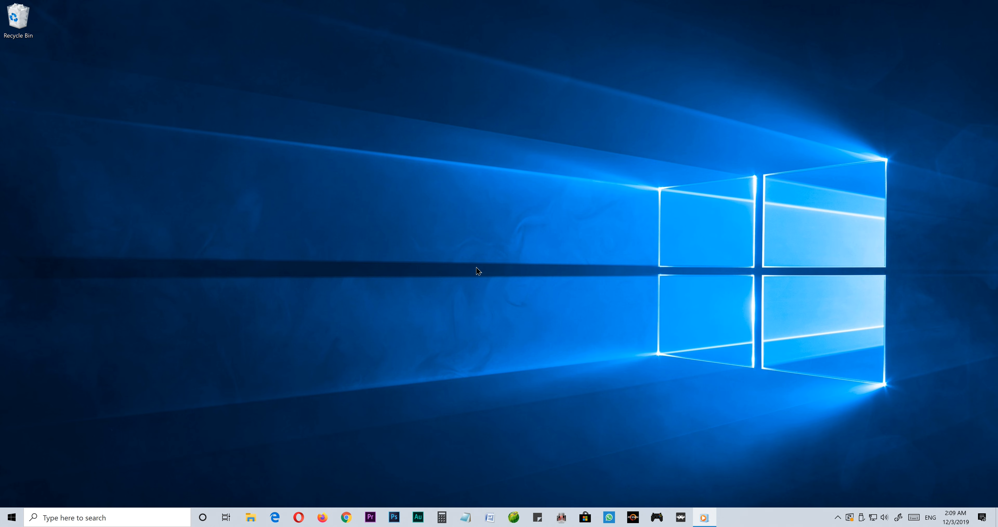
Launch Registry Editor via Run with regedit
right_click(11, 517)
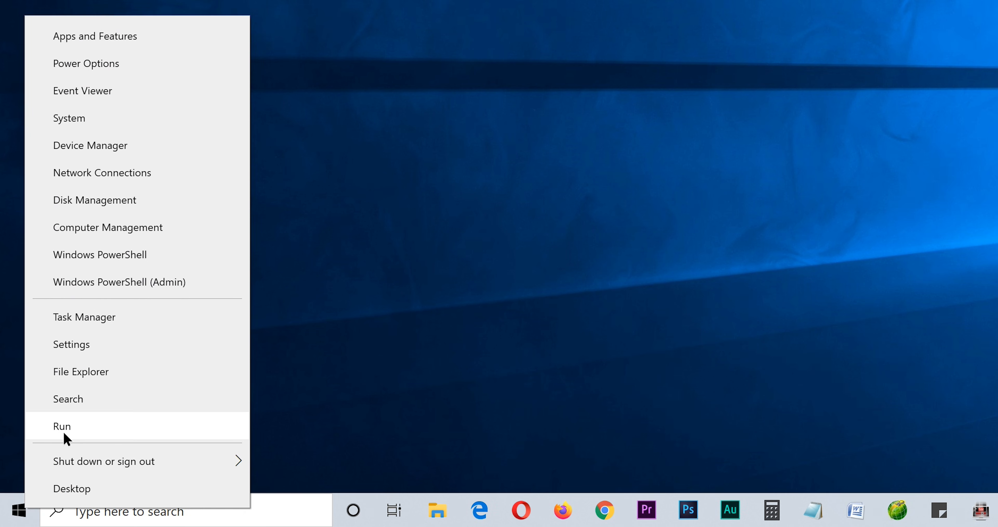
click(61, 425)
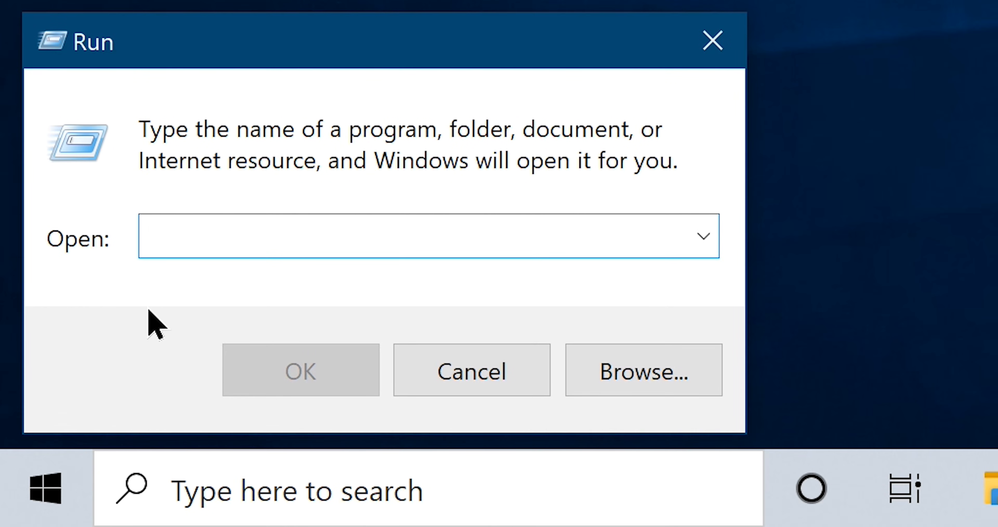
text(reged)
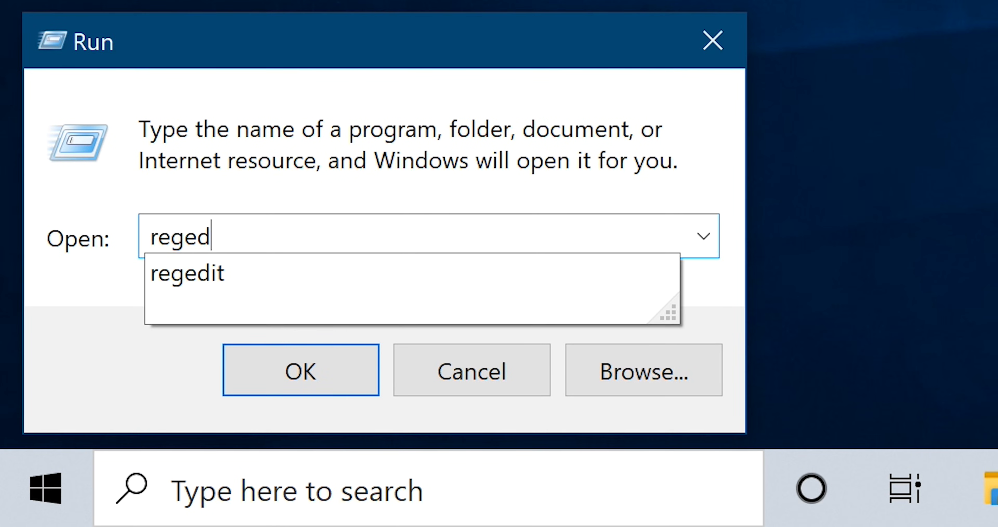
click(301, 369)
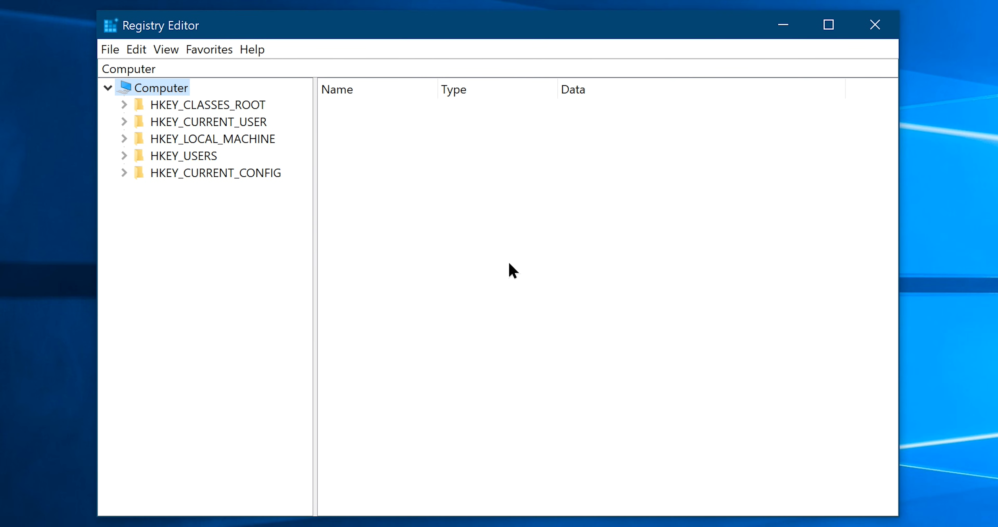
Under SYSTEM\CurrentControlSet\Control, set WaitToKillServiceTimeout from 5000 to 2000
click(828, 25)
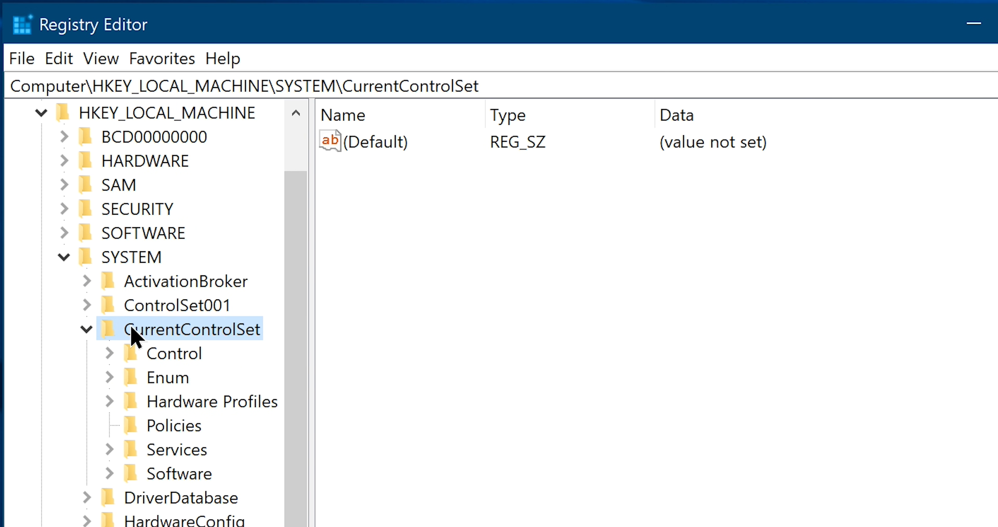
click(173, 353)
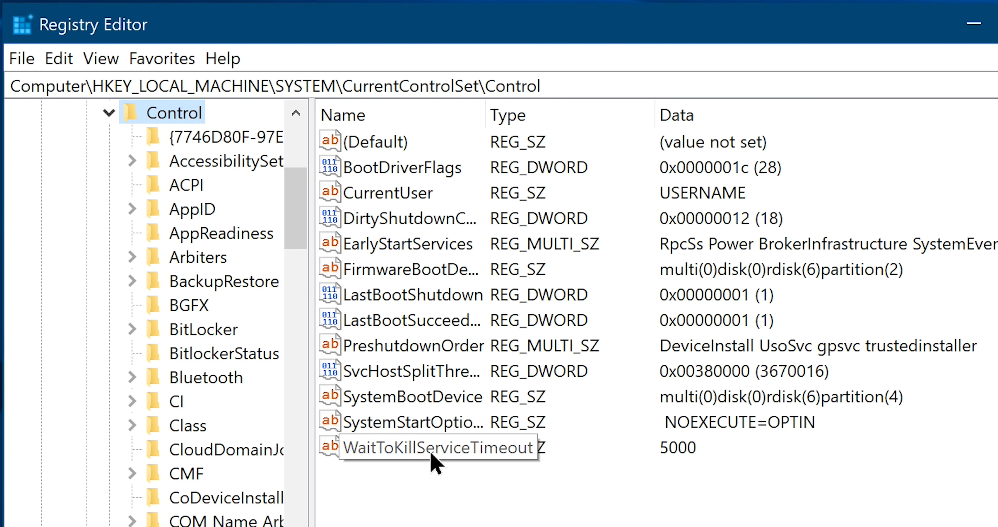
double_click(435, 447)
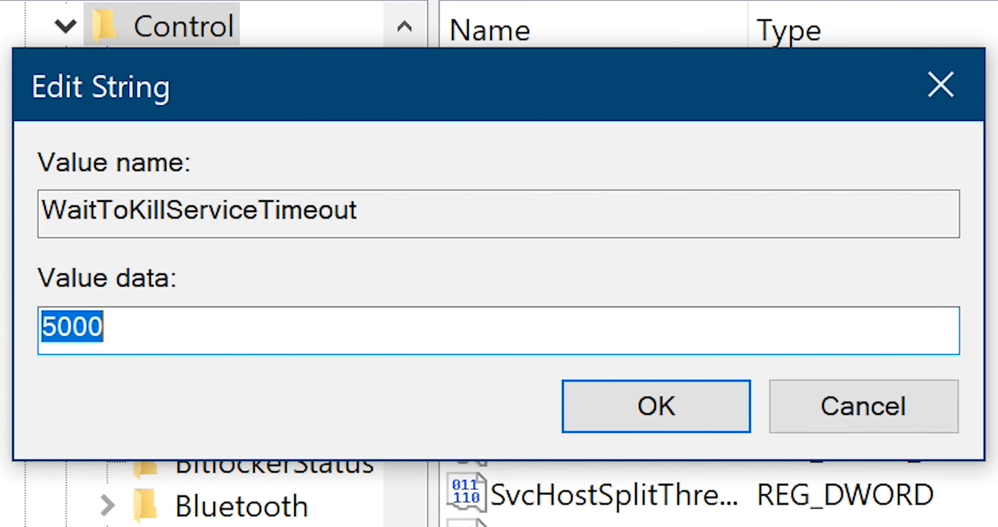
text(2000)
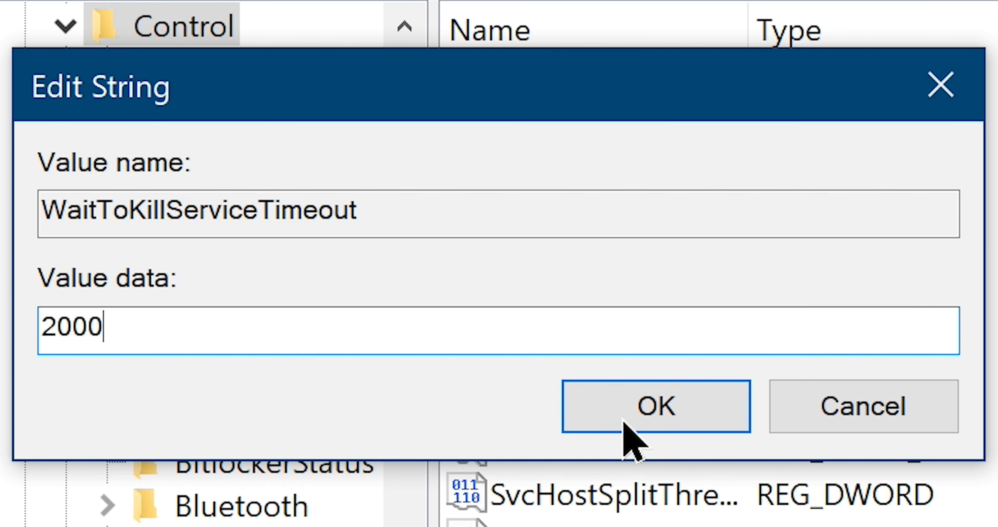
click(656, 406)
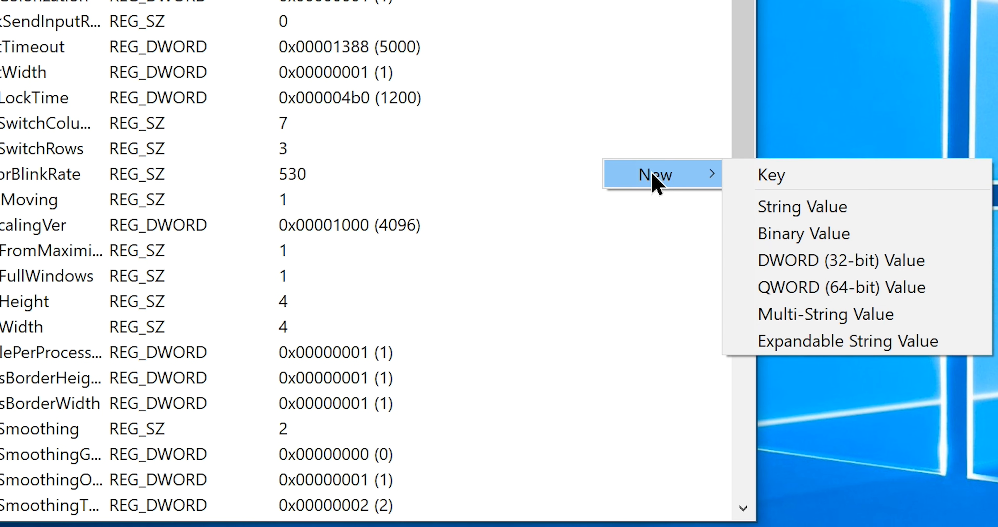
Add string values WayToKillAppTimeOut and HungAppTimeOut to the Desktop key, each set to 2000
click(803, 205)
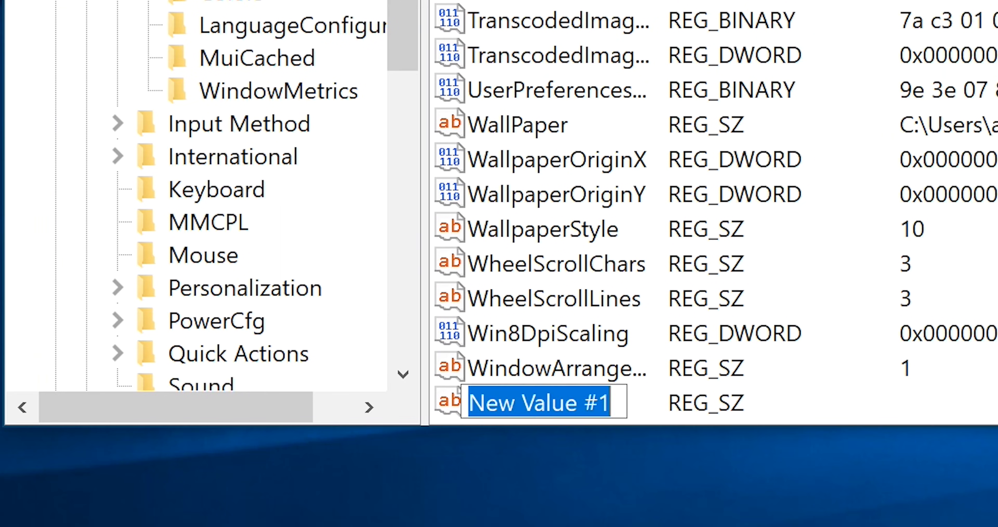
text(WayToKillAppTimeOut)
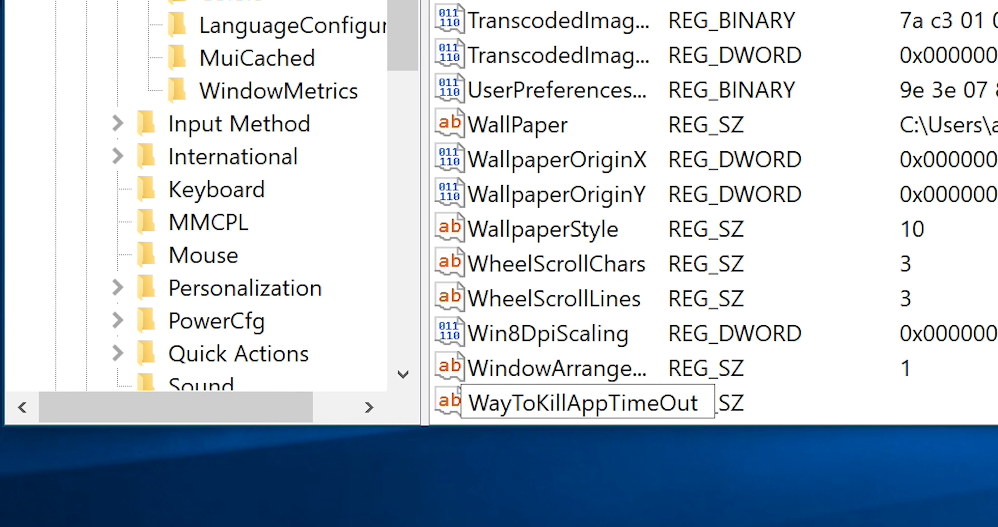
double_click(561, 402)
text(2)
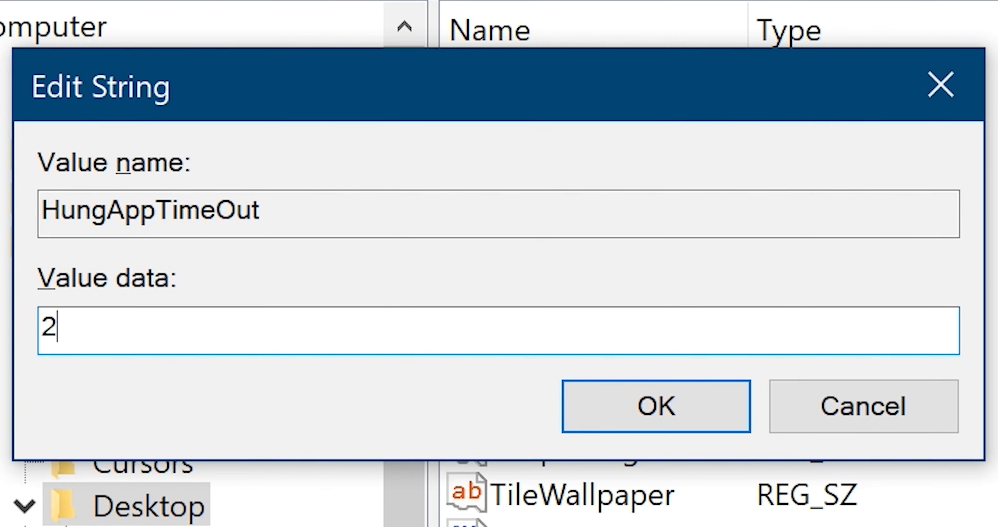
click(656, 406)
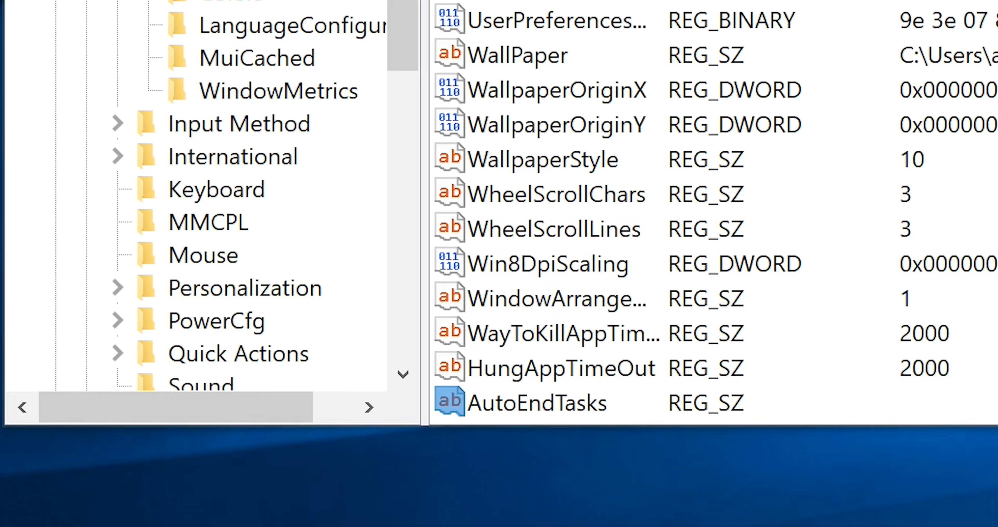
Set the Desktop key's AutoEndTasks value to 1
double_click(537, 402)
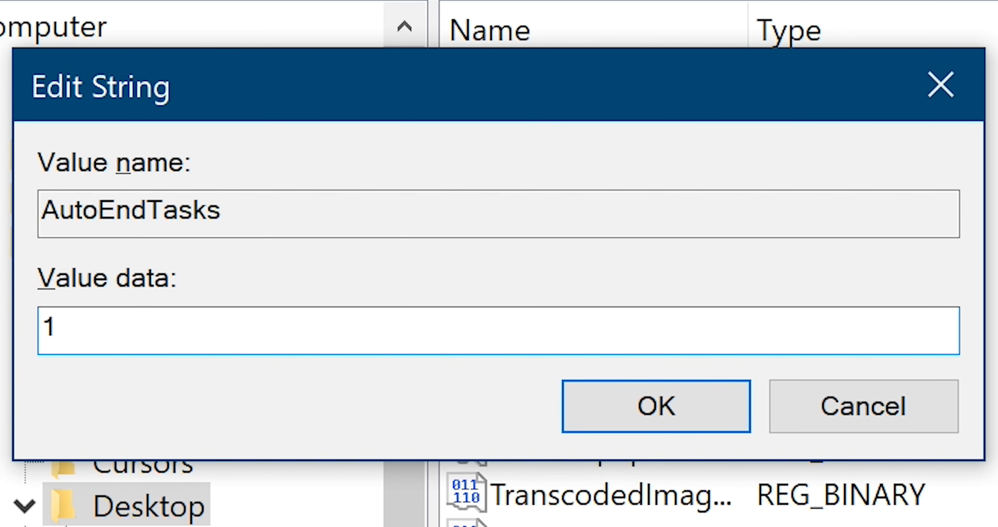
click(655, 405)
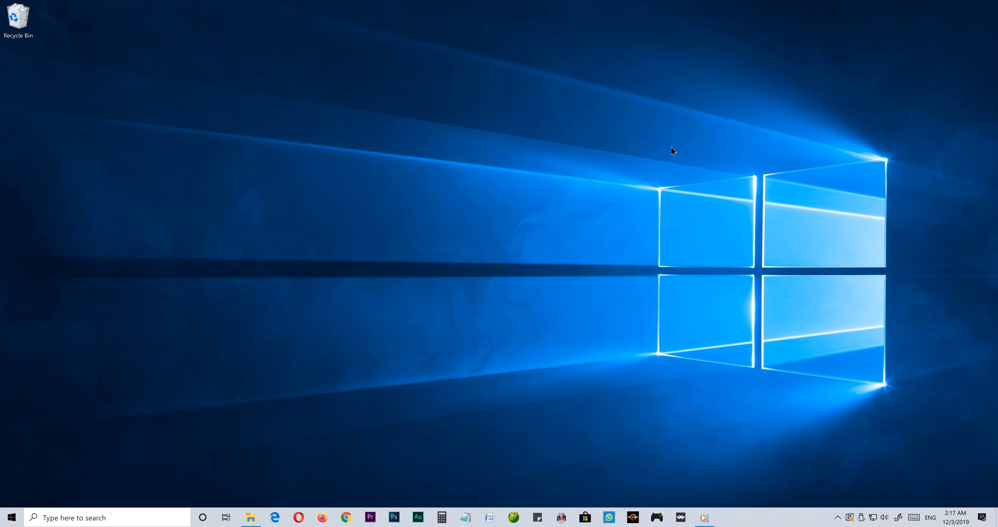
mouse_move(459, 274)
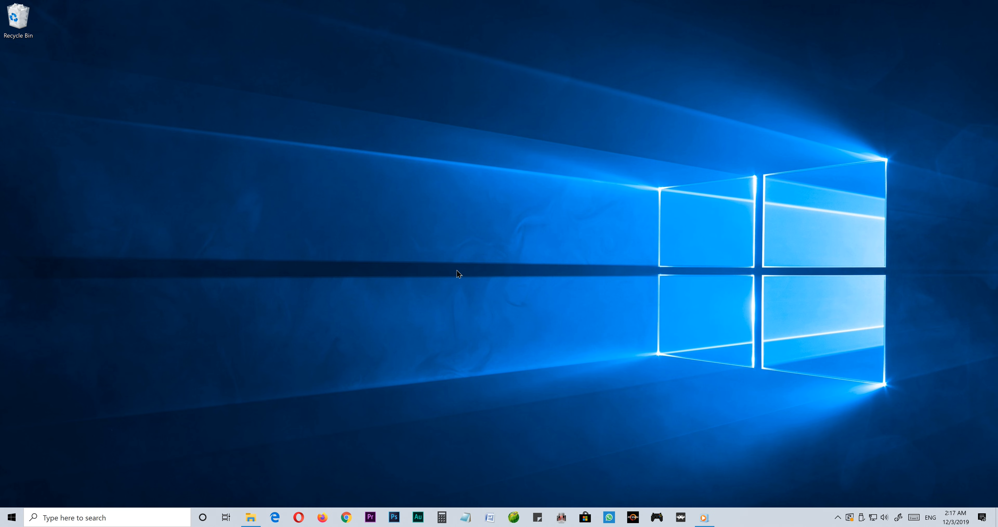
mouse_move(488, 273)
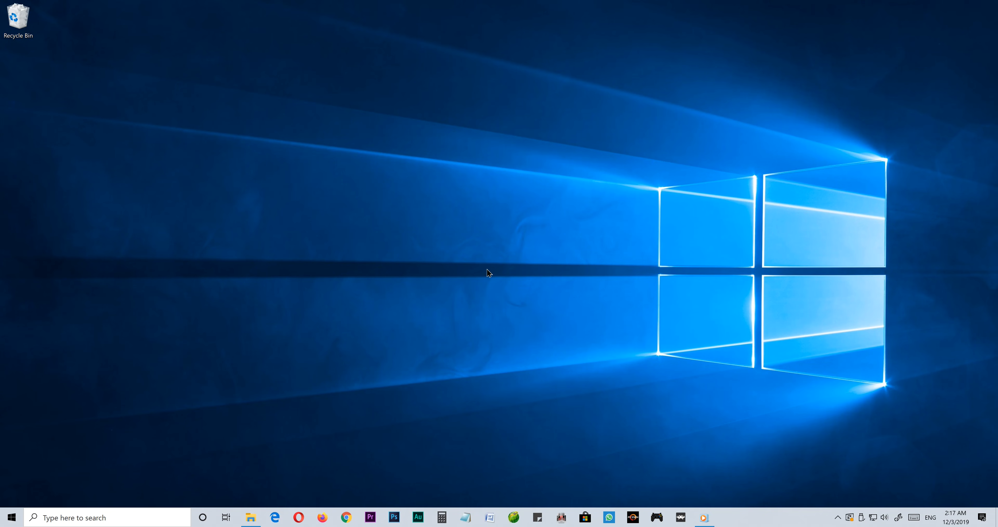